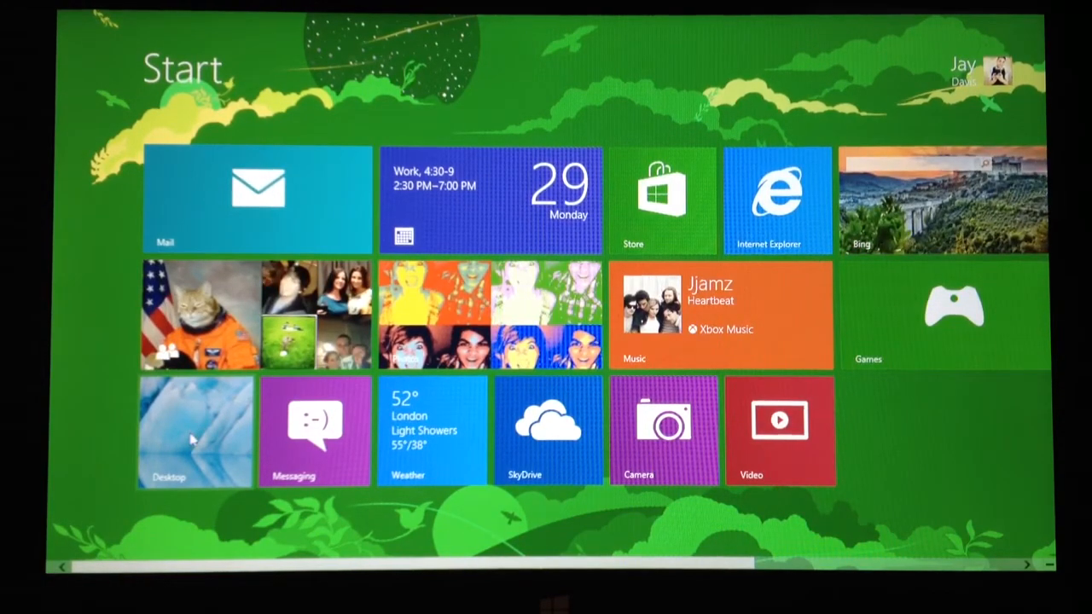
# From Start go to the desktop, open File Explorer on Windows (C:) and expand Computer's drives.
pyautogui.click(194, 430)
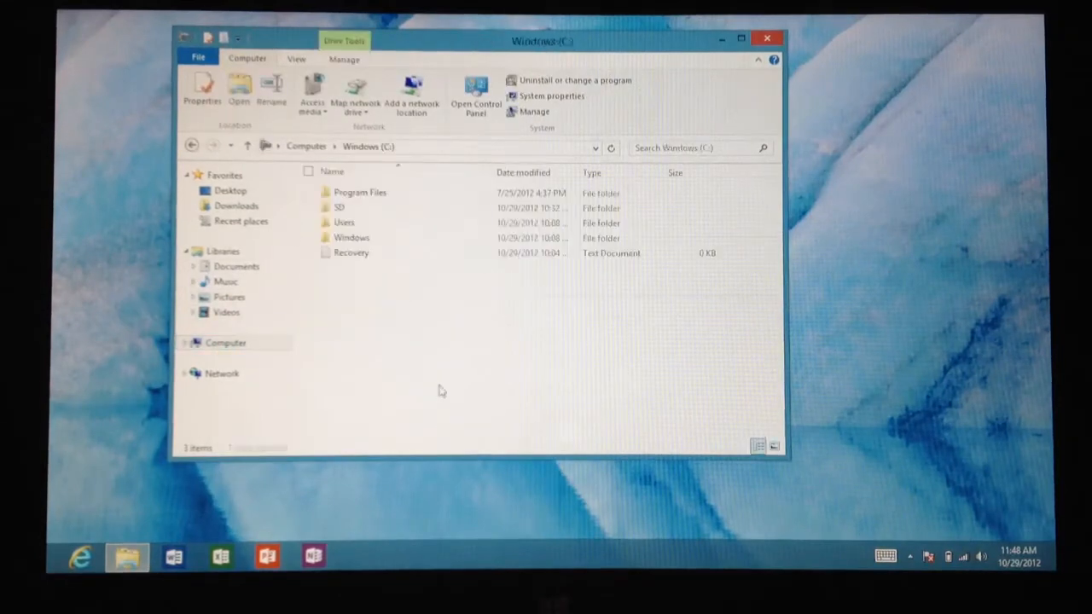
pyautogui.click(239, 58)
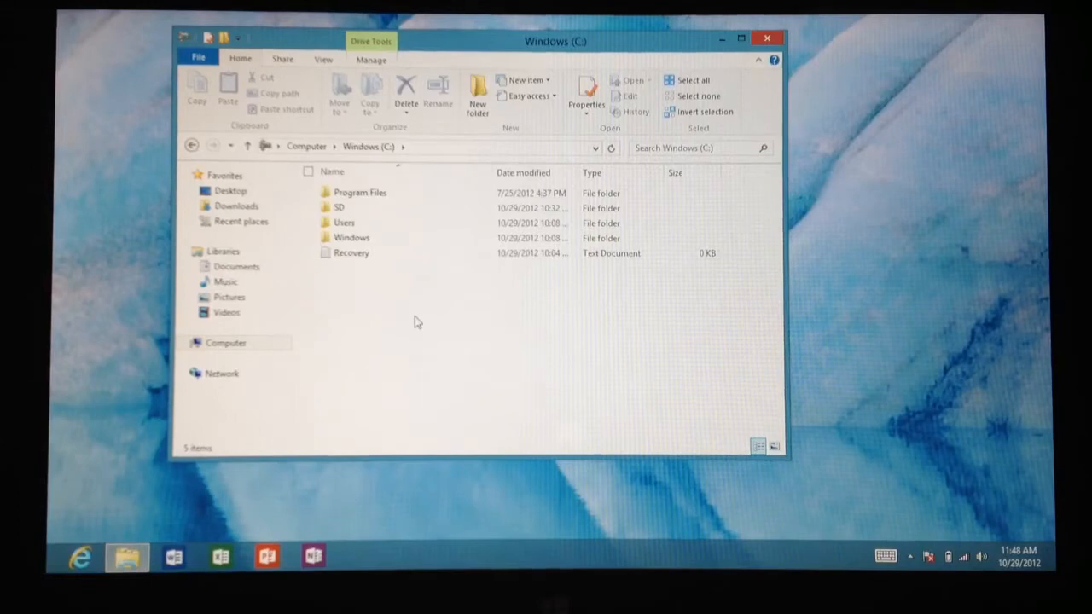
pyautogui.click(225, 342)
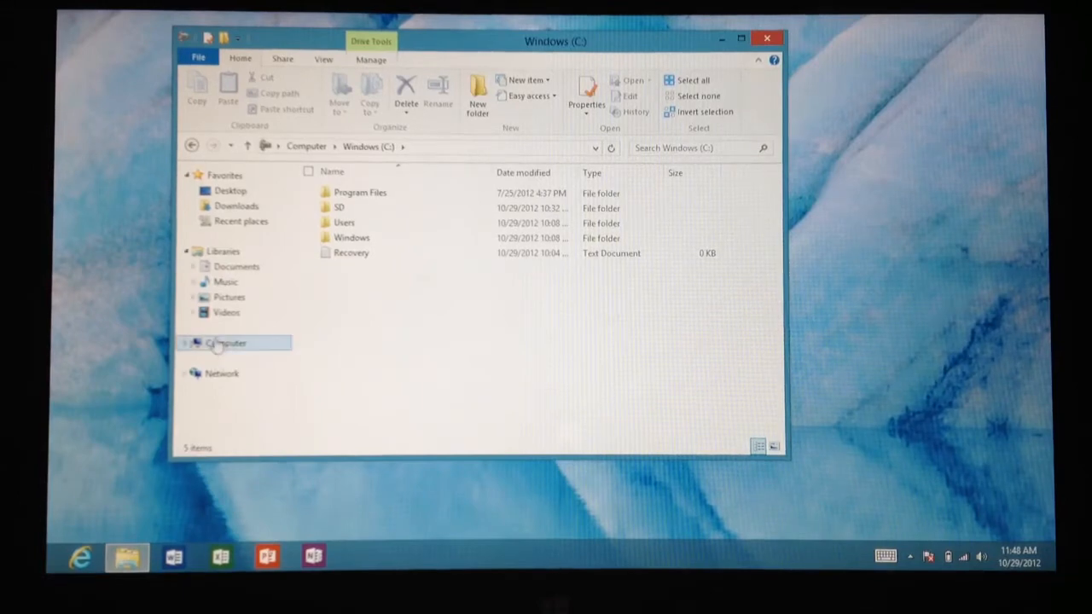
pyautogui.click(186, 341)
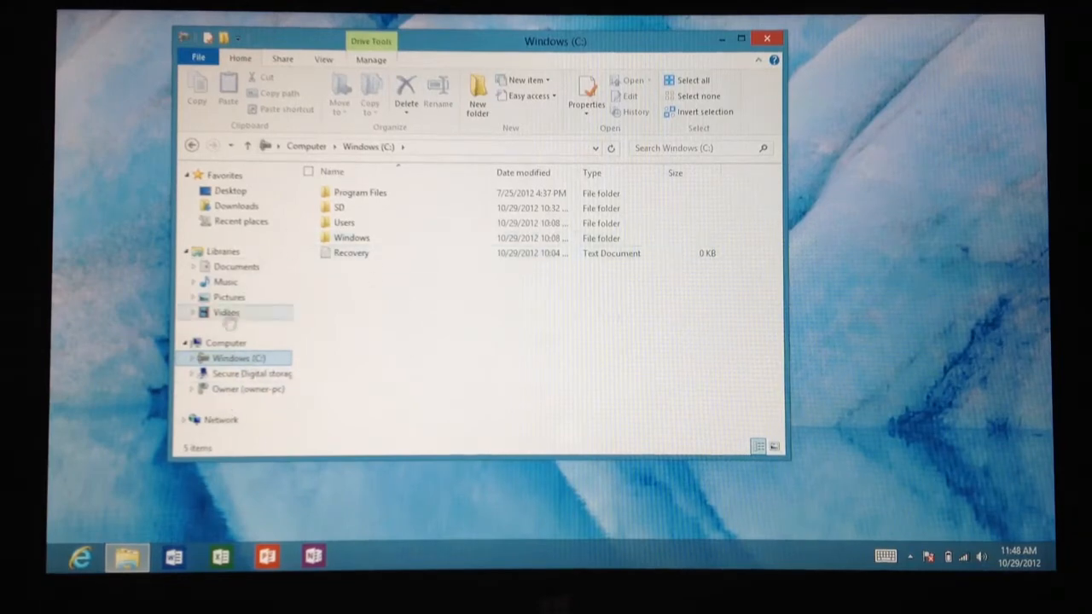
# Browse Secure Digital storage device (D:) and select its Videos folder.
pyautogui.click(225, 341)
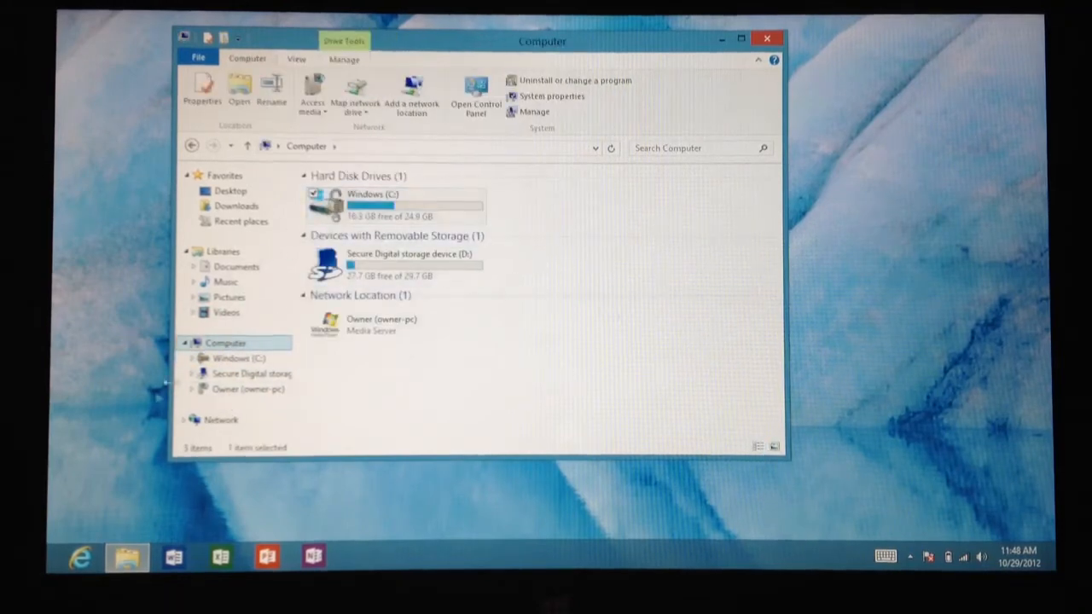
pyautogui.click(382, 324)
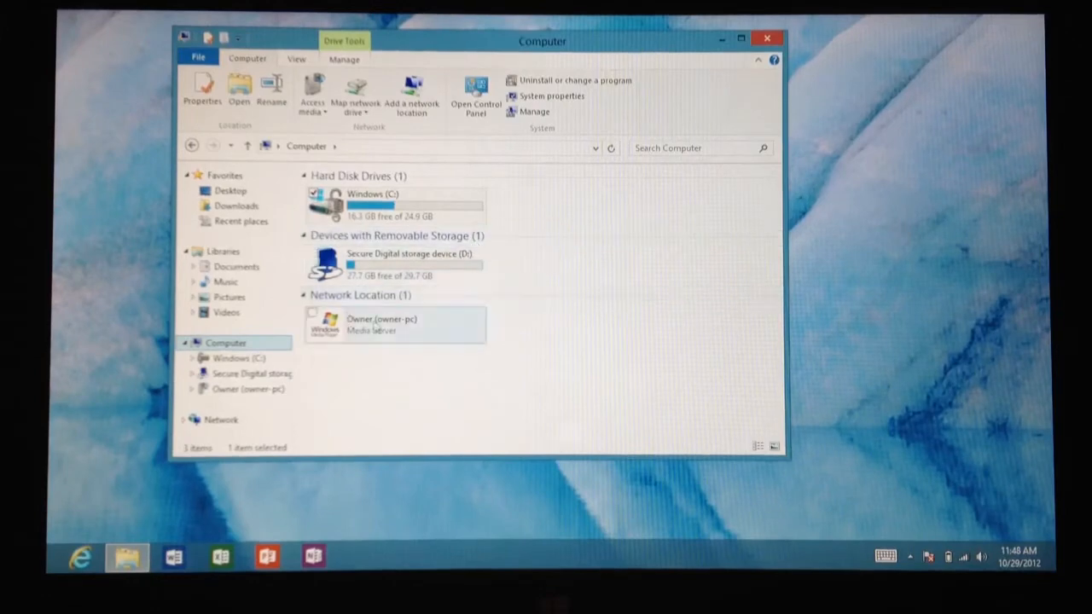
pyautogui.doubleClick(395, 264)
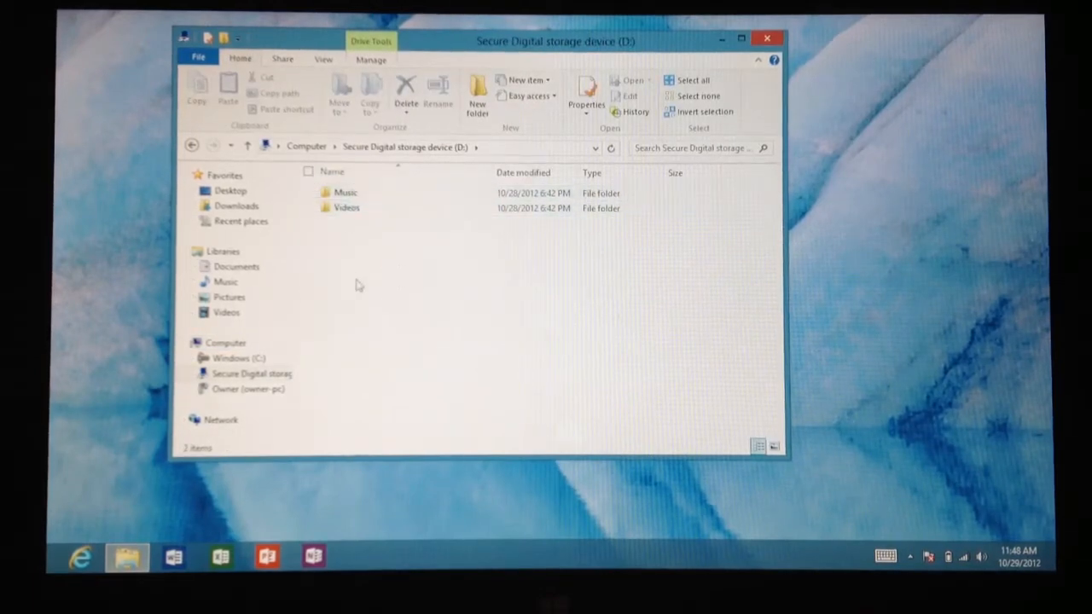
pyautogui.click(348, 208)
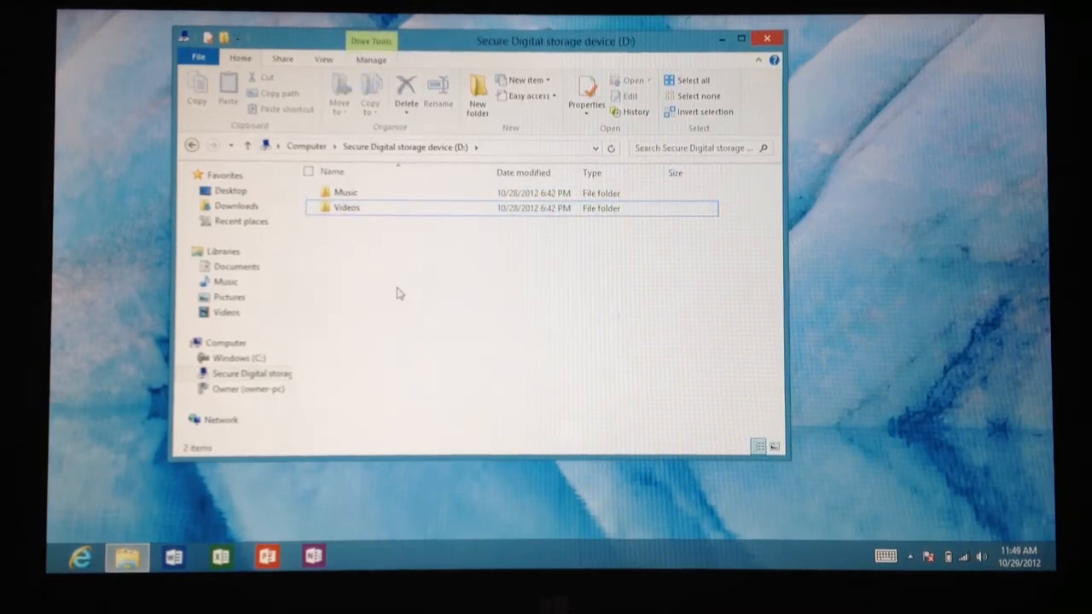
pyautogui.moveTo(409, 280)
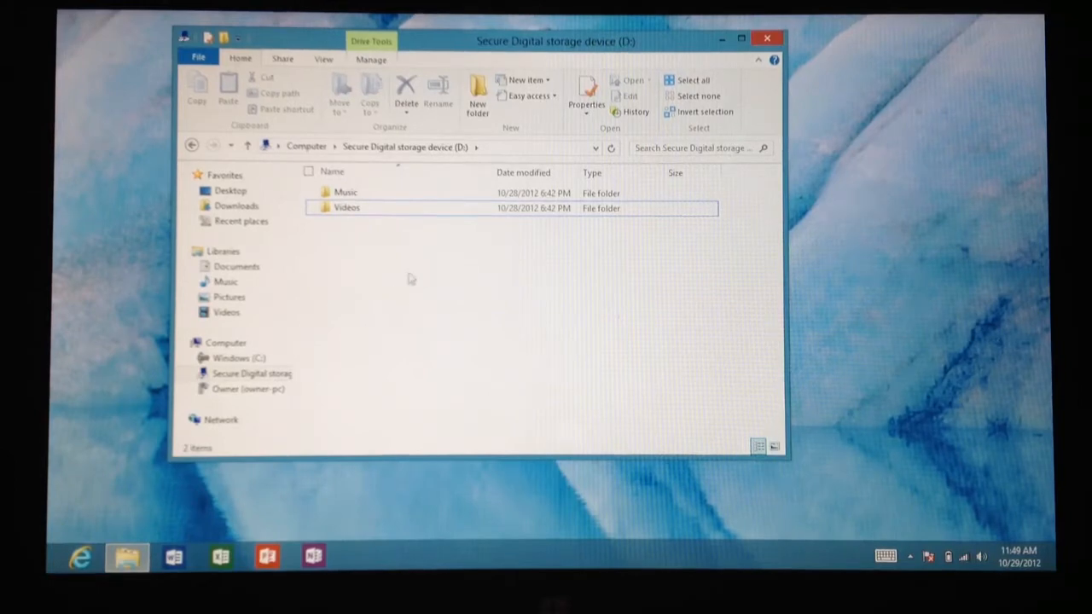
# Attempt to include D:\Music in the Music library and dismiss the removable-device refusal.
pyautogui.click(765, 38)
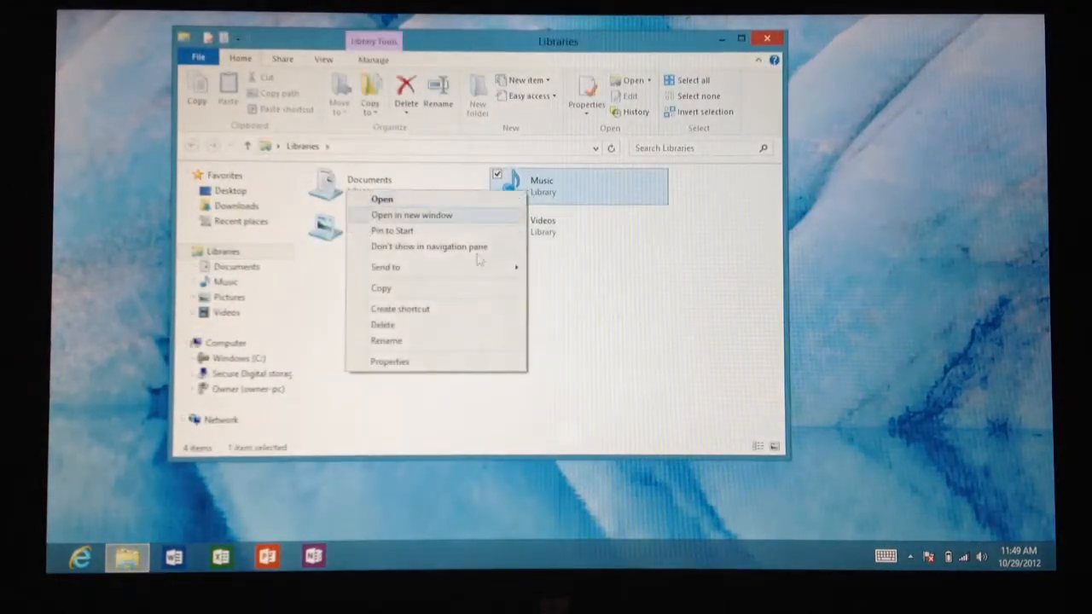
pyautogui.moveTo(440, 362)
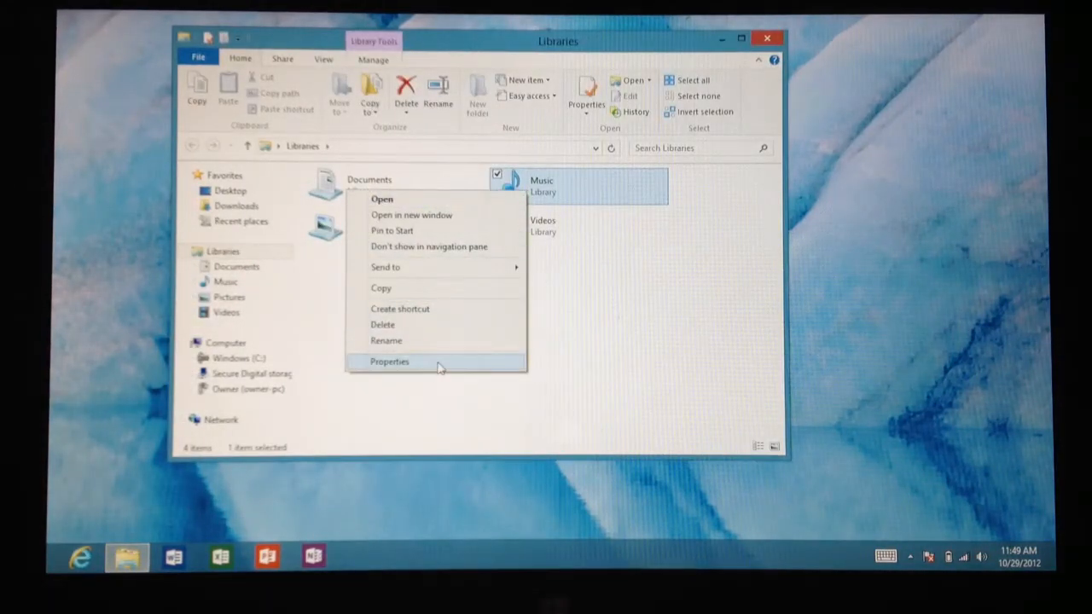
pyautogui.click(389, 362)
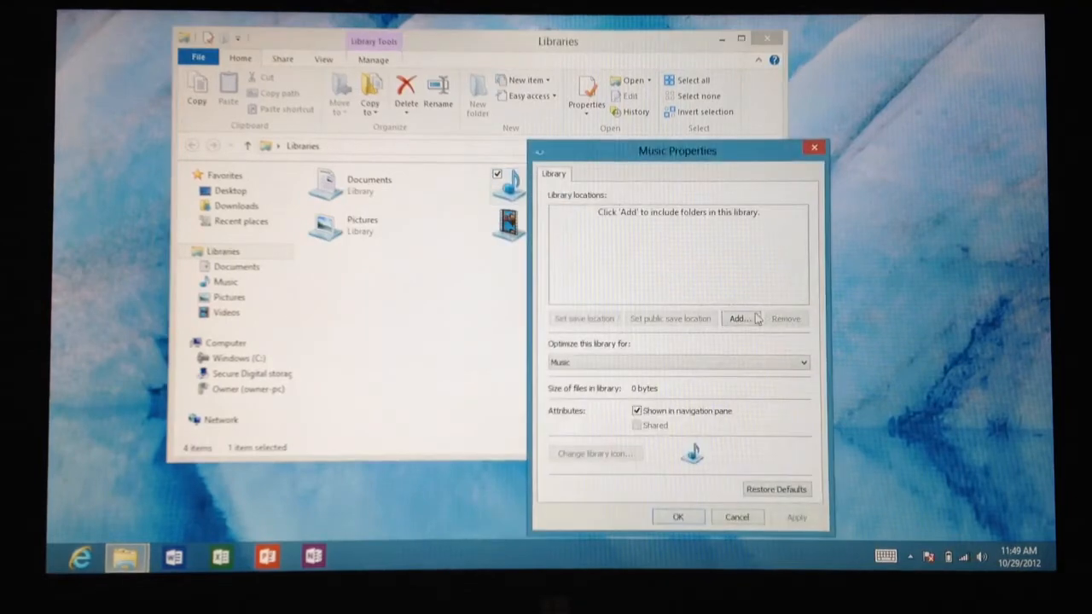
pyautogui.click(739, 319)
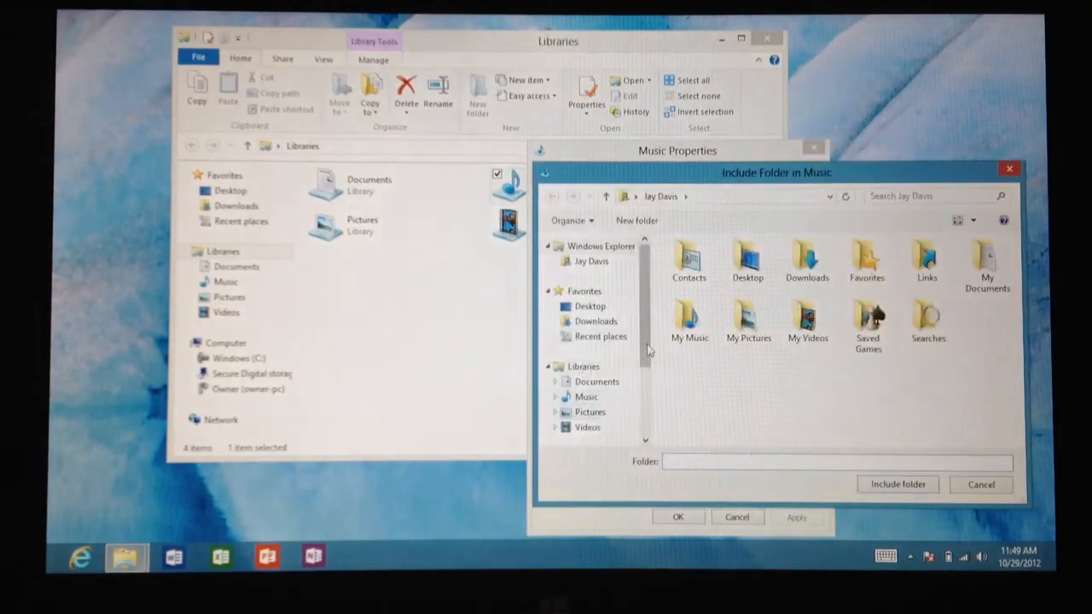
pyautogui.click(601, 375)
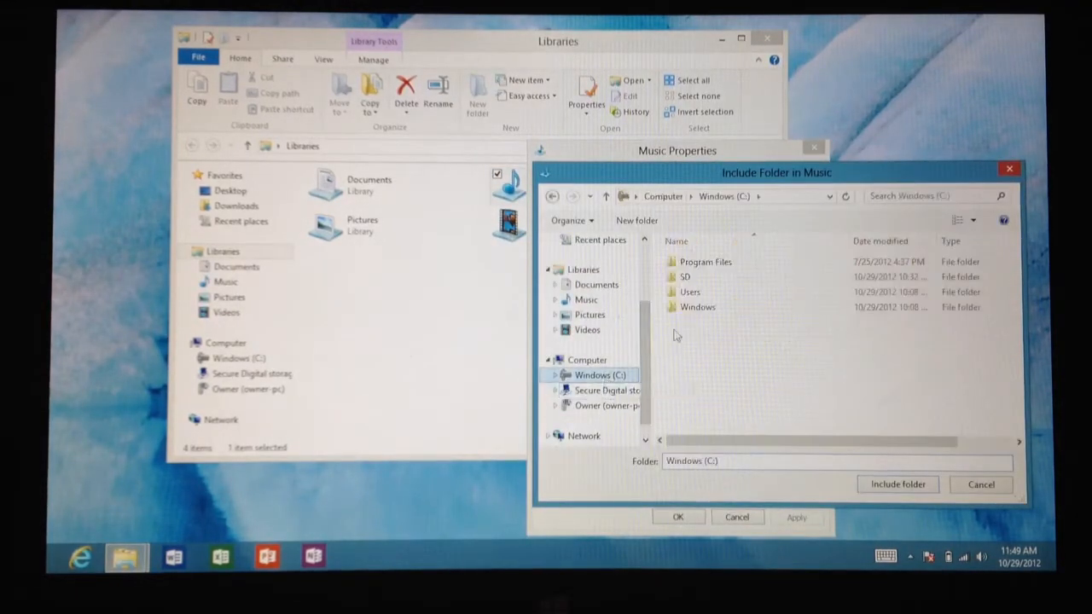
pyautogui.click(607, 389)
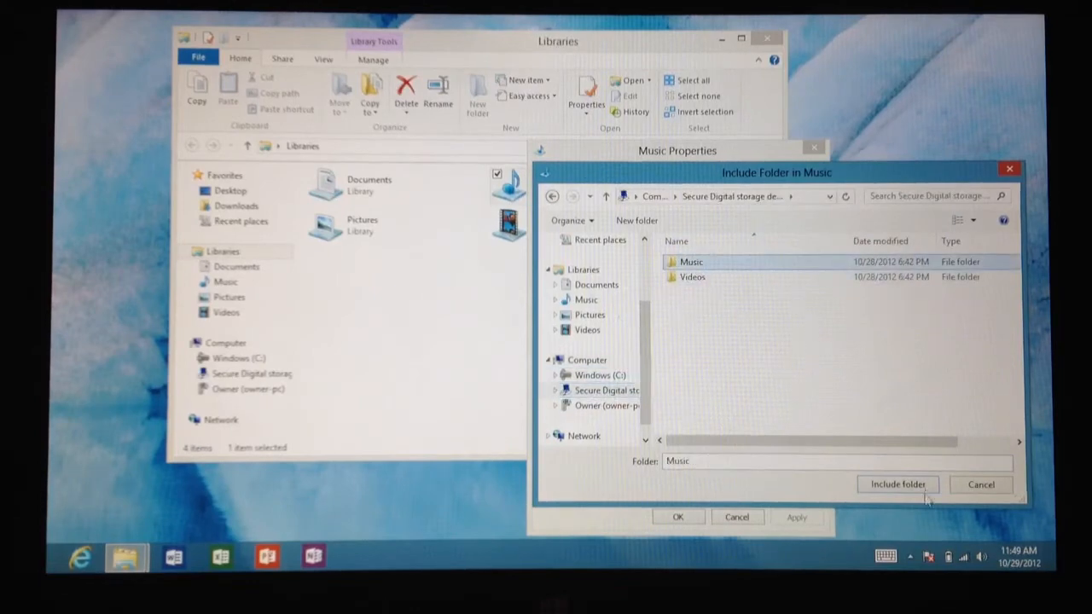
pyautogui.click(898, 485)
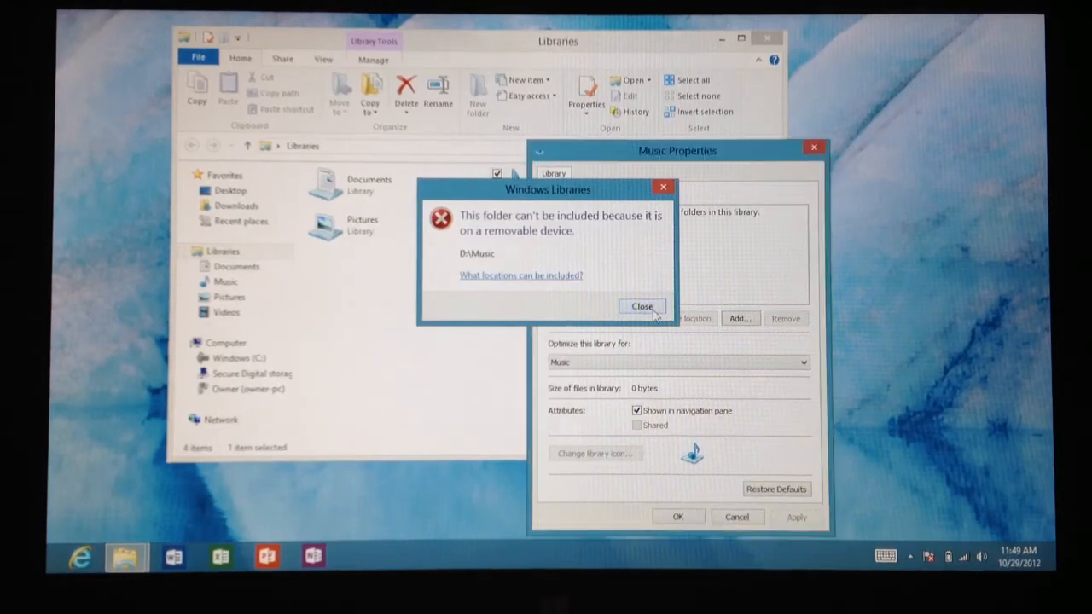
pyautogui.click(642, 307)
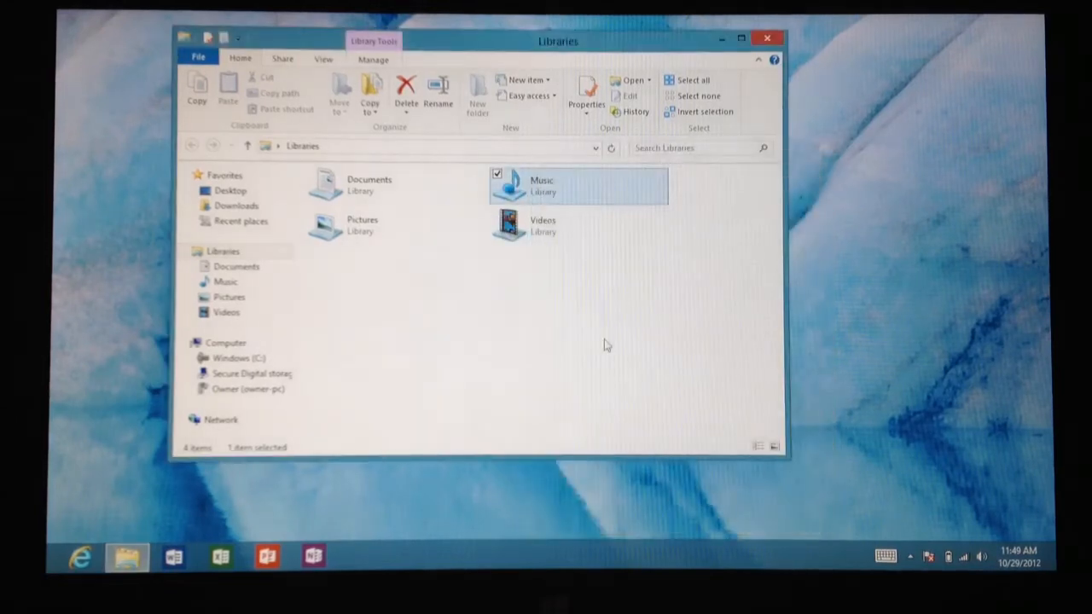
# Close File Explorer and launch Disk Management from the Win+X quick link menu.
pyautogui.click(766, 37)
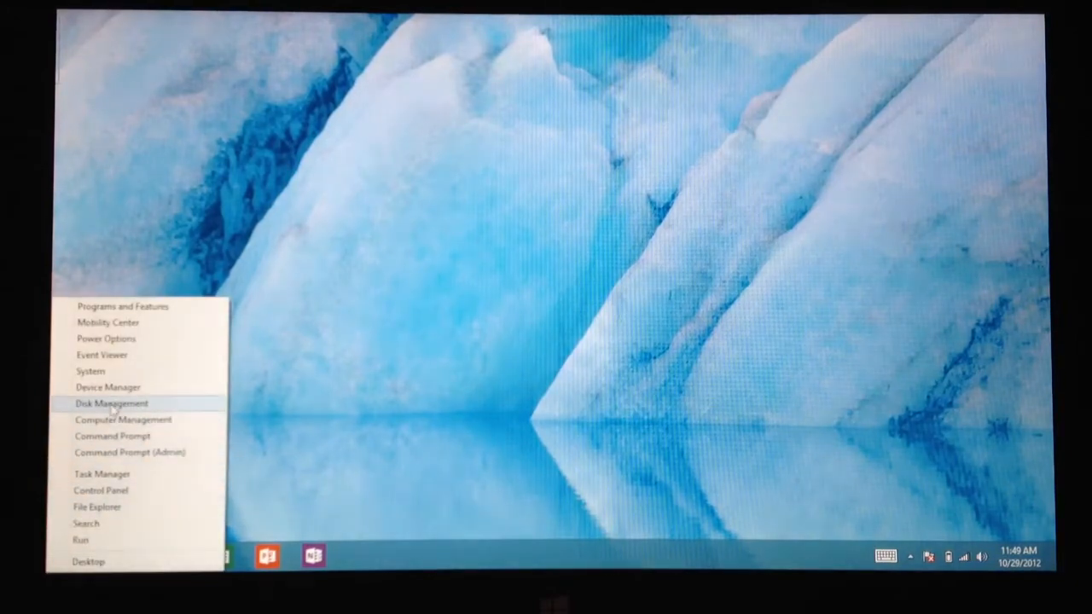
pyautogui.click(474, 281)
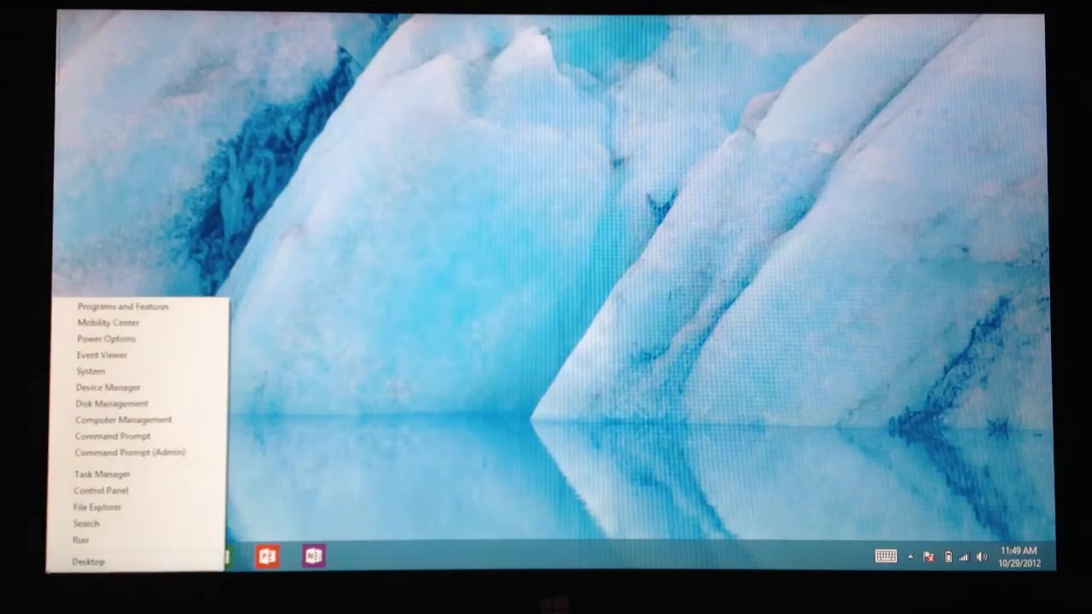
pyautogui.moveTo(111, 402)
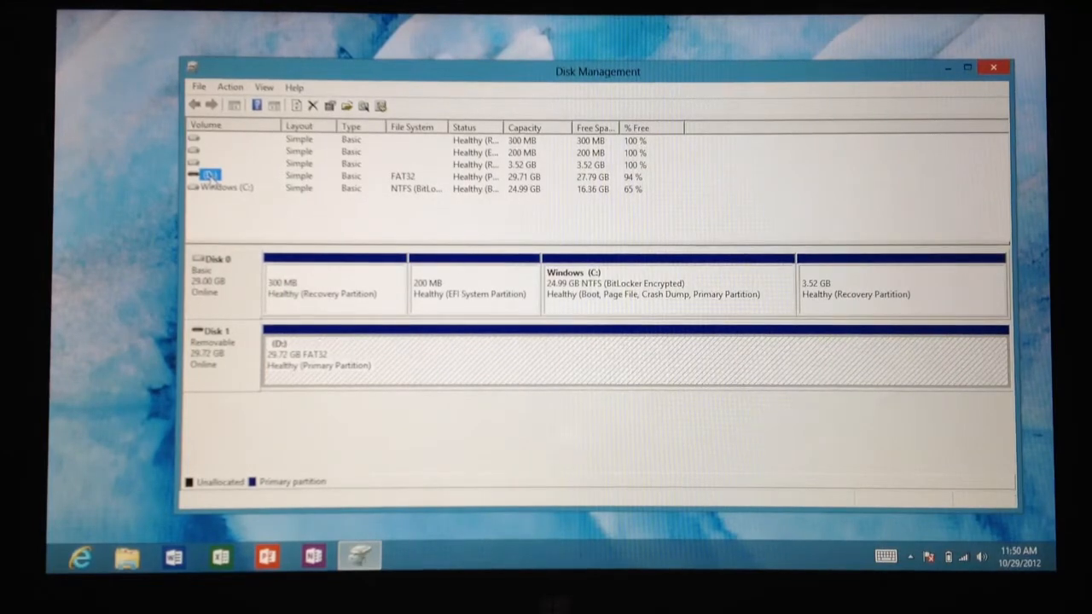
# Via Change Drive Letter and Paths, mount the SD card (D:) into the empty NTFS folder C:\SD.
pyautogui.rightClick(212, 174)
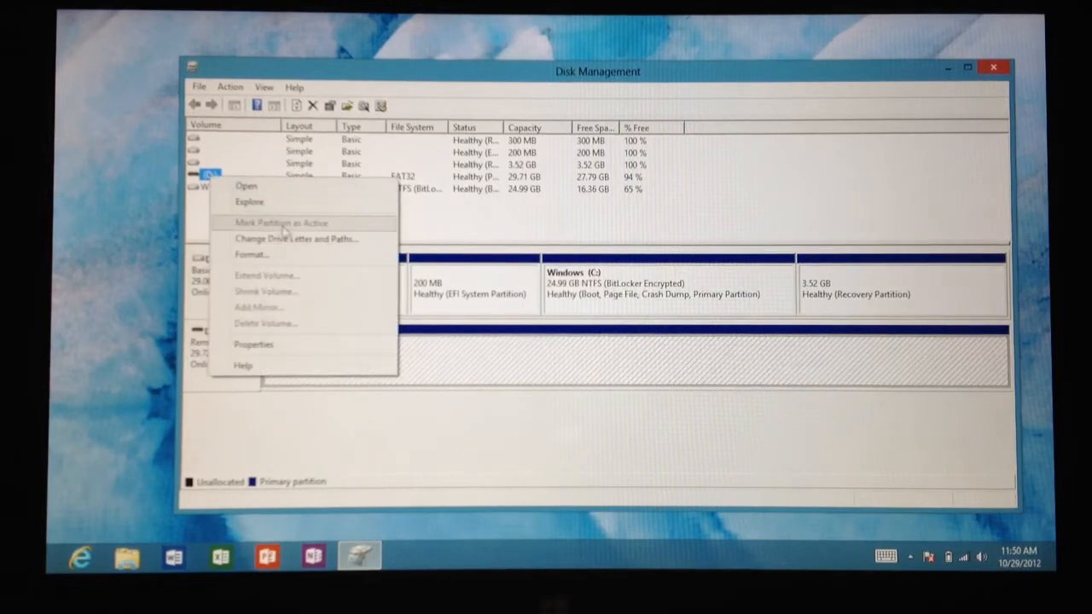
pyautogui.moveTo(295, 239)
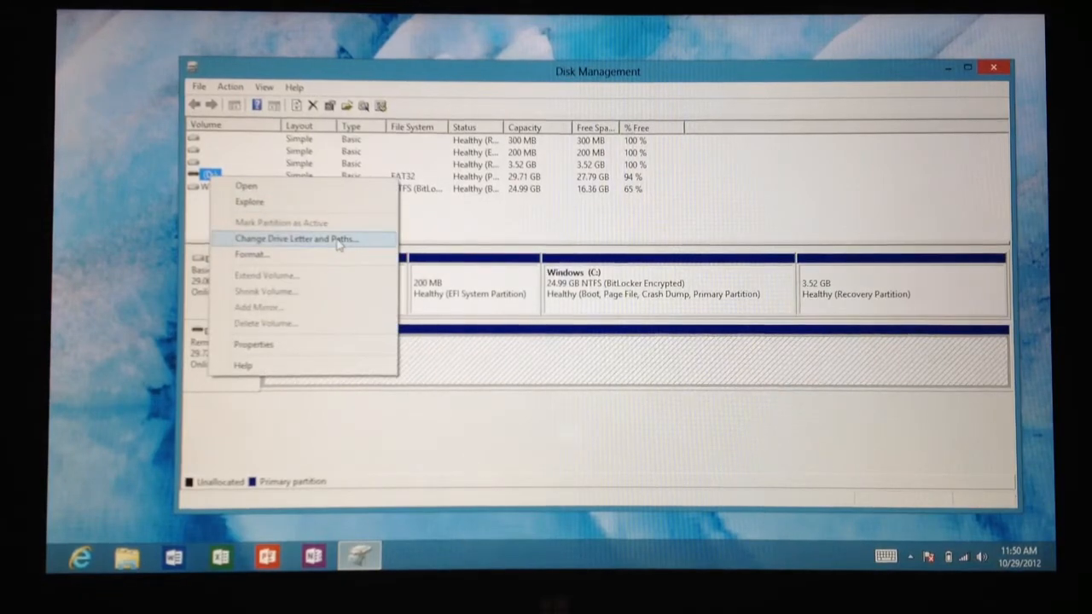
pyautogui.click(295, 238)
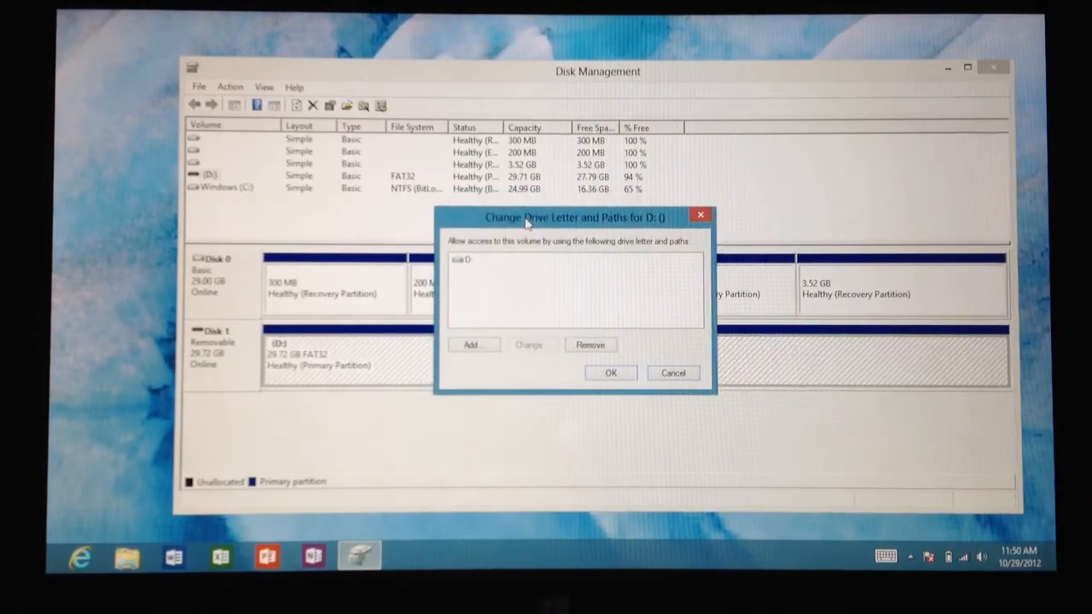
pyautogui.click(471, 344)
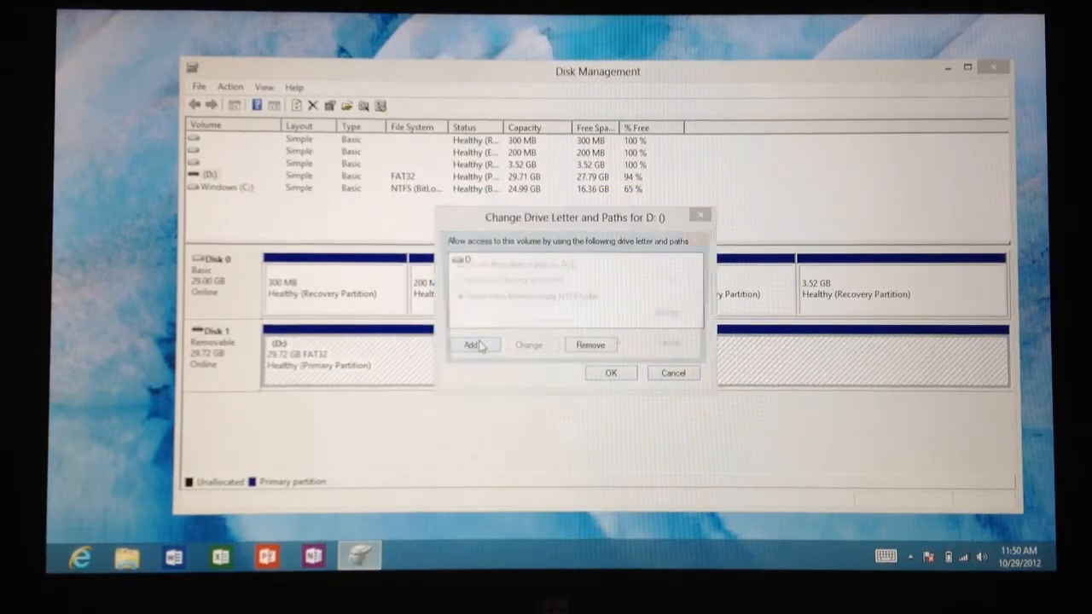
pyautogui.click(471, 344)
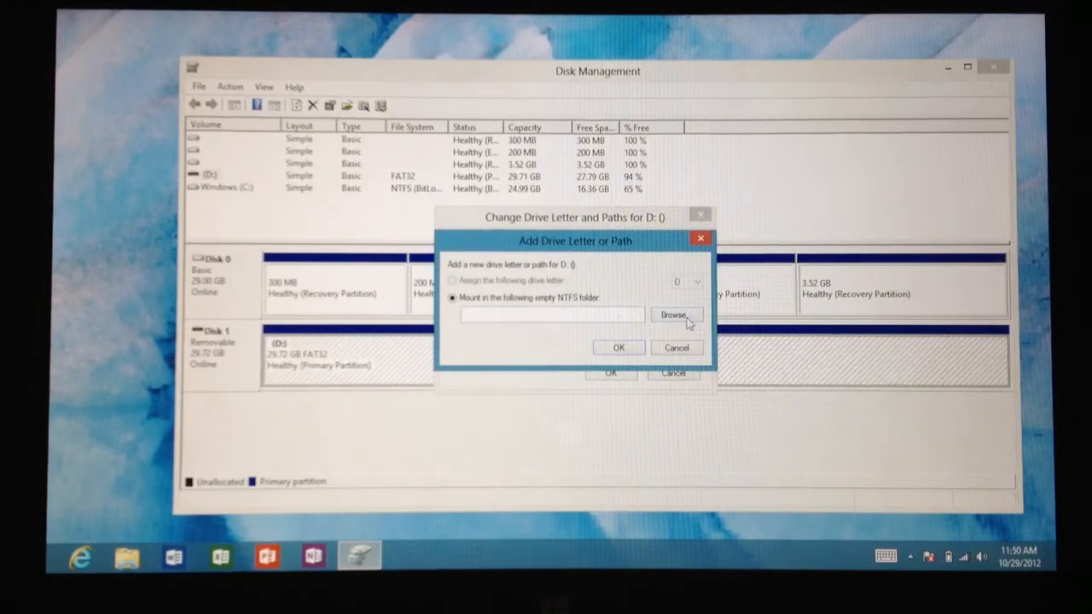
pyautogui.click(676, 314)
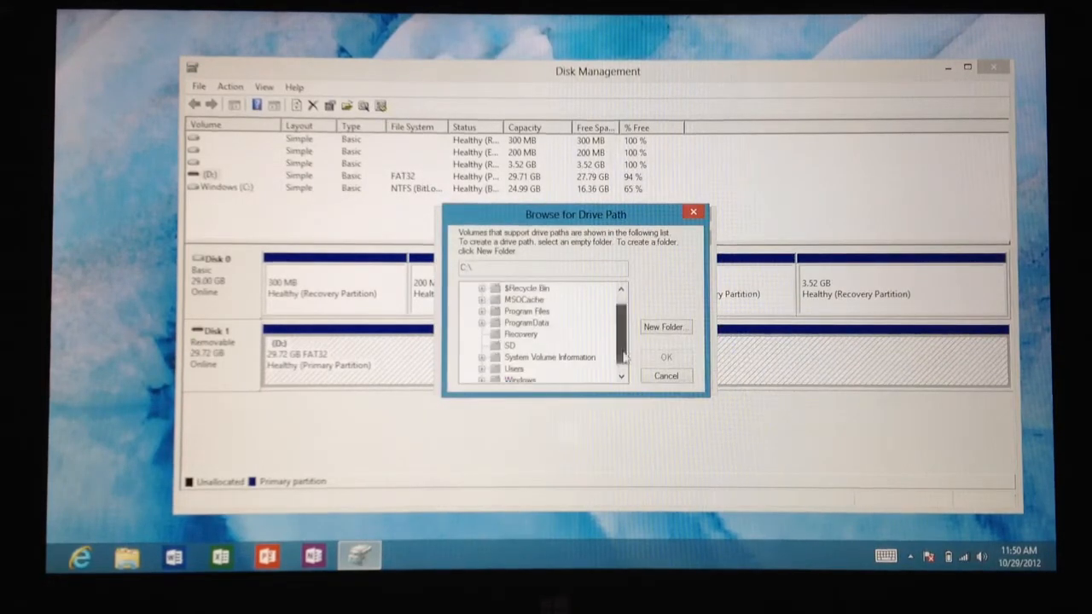
pyautogui.click(508, 333)
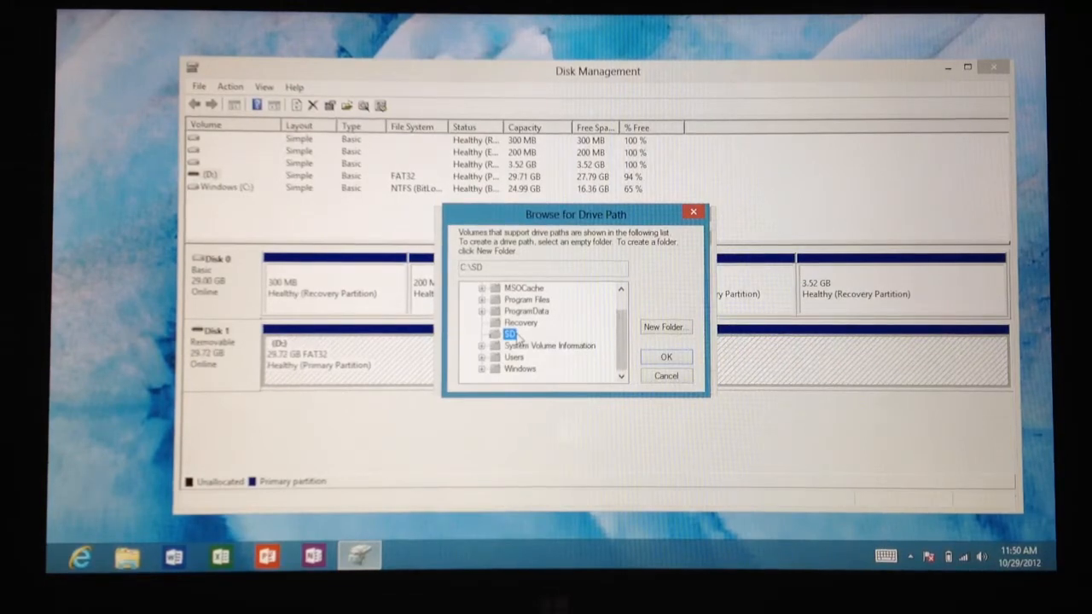
pyautogui.click(665, 356)
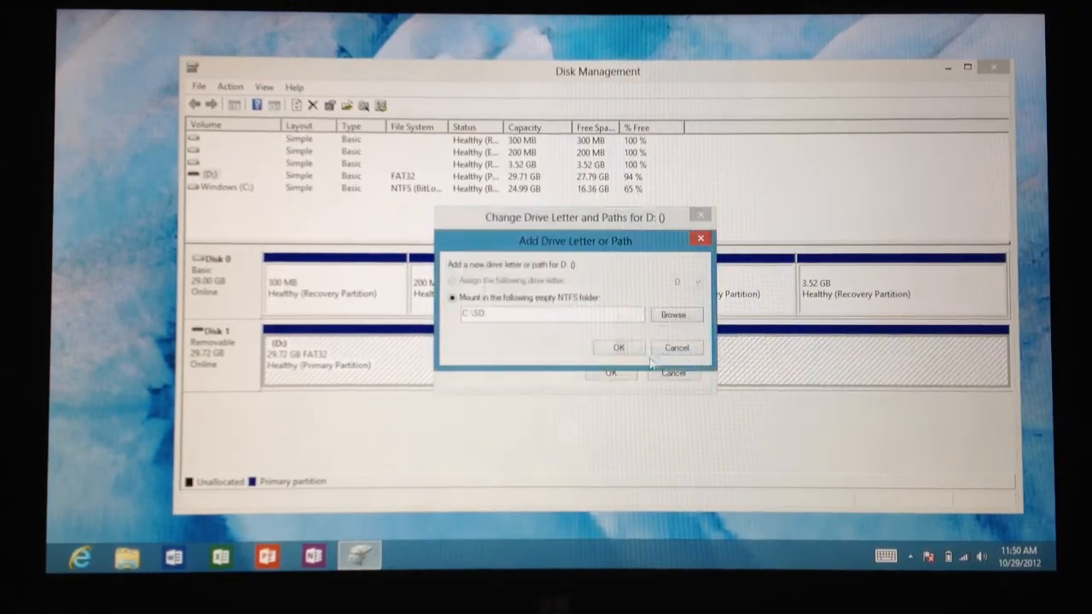
pyautogui.click(675, 348)
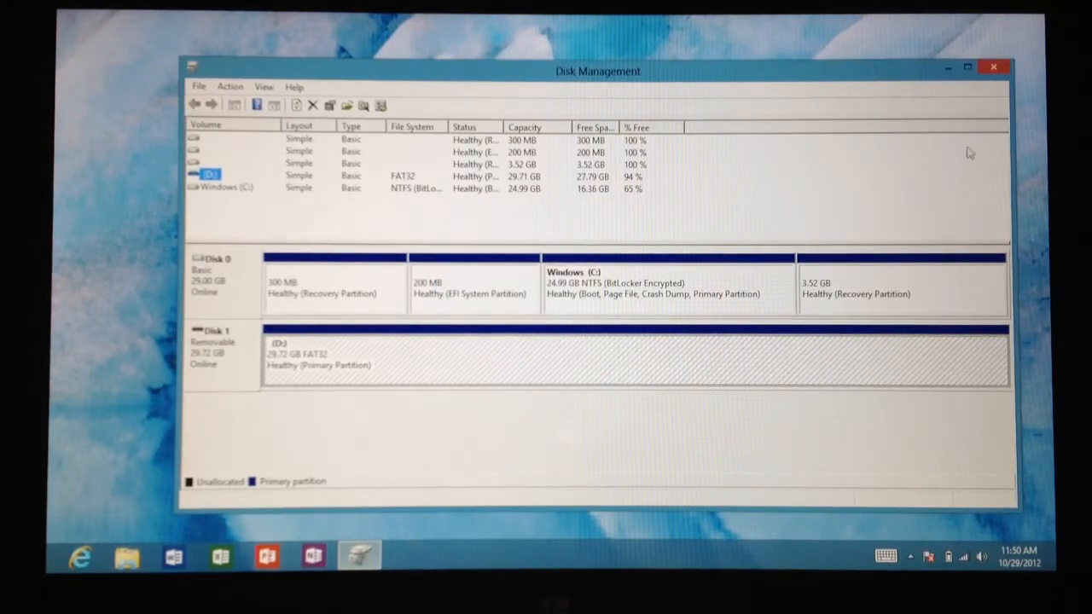
pyautogui.click(993, 68)
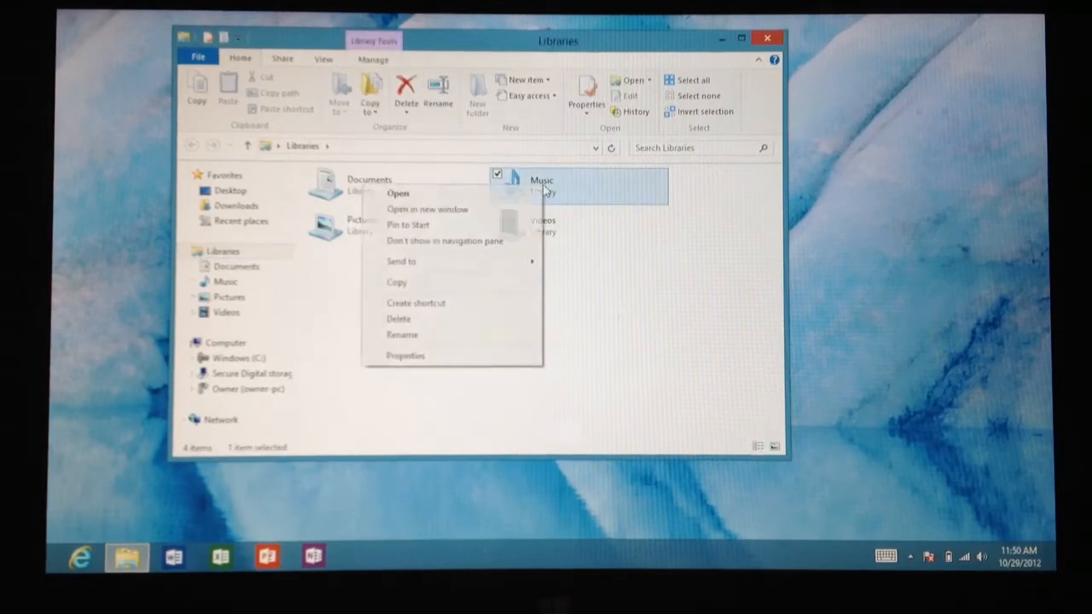
# Add C:\SD\Music to the Music library through its Properties dialog.
pyautogui.click(406, 356)
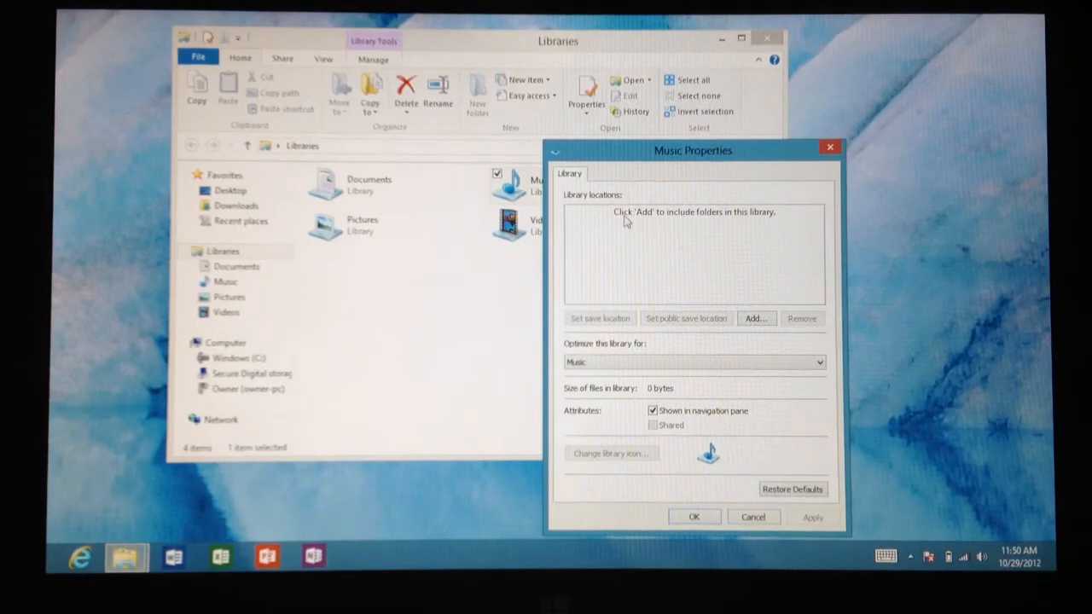
pyautogui.click(756, 319)
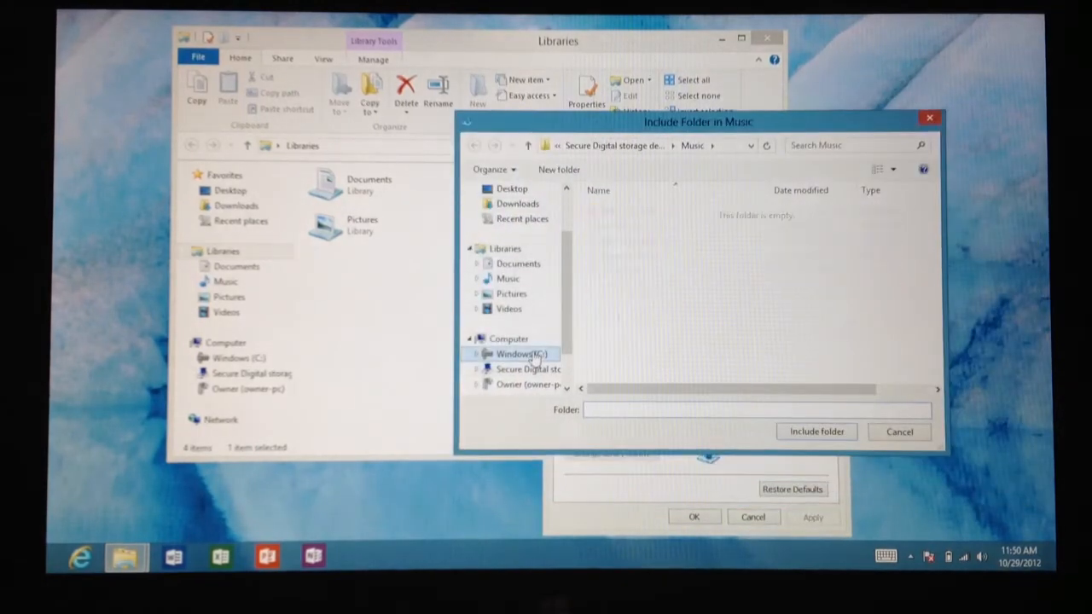
pyautogui.click(520, 353)
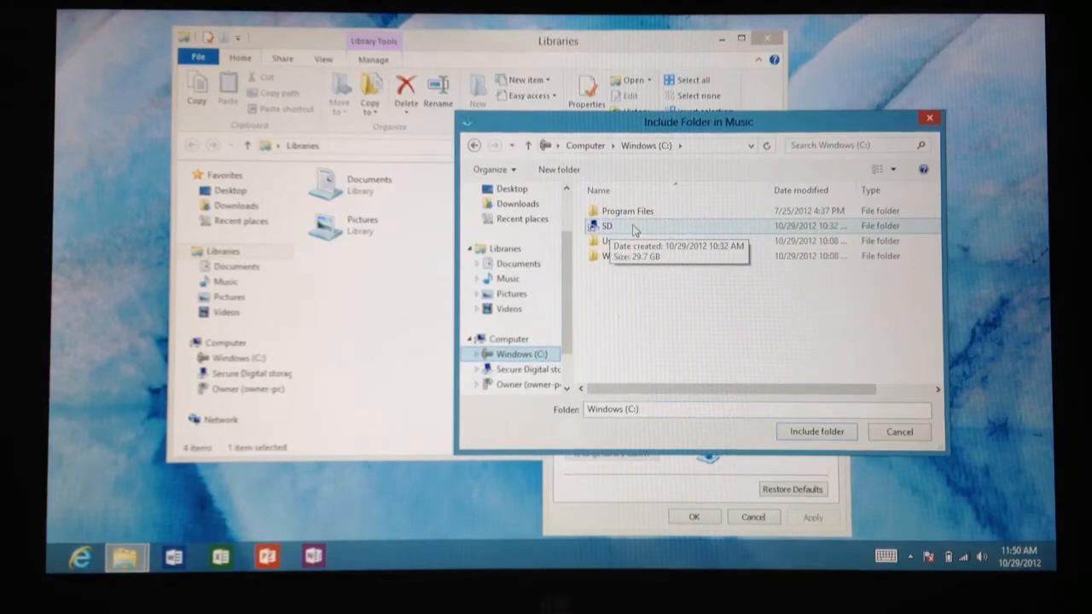
pyautogui.doubleClick(608, 225)
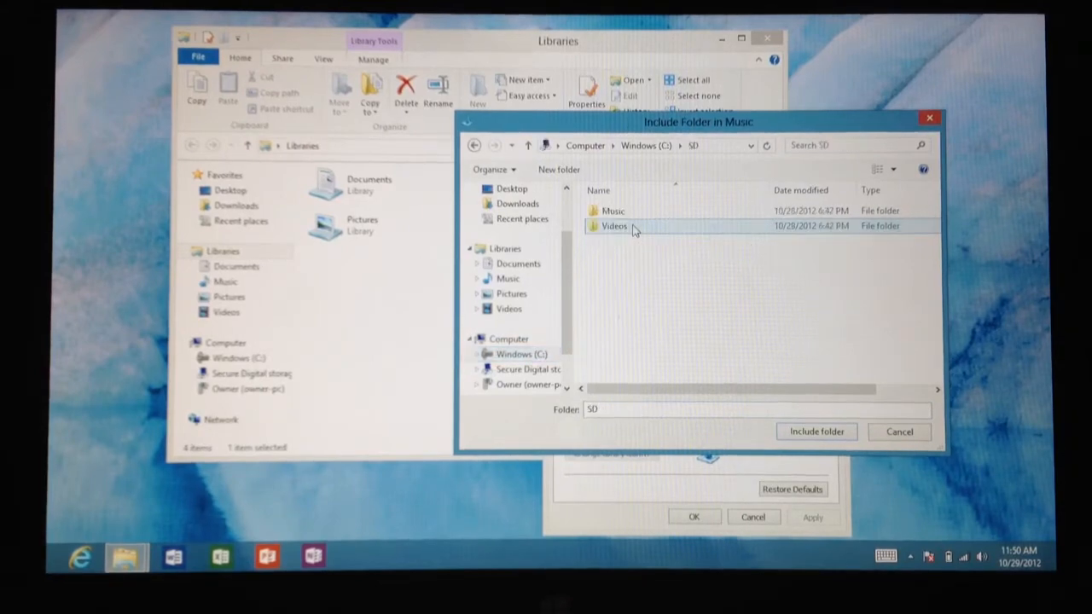
pyautogui.click(612, 211)
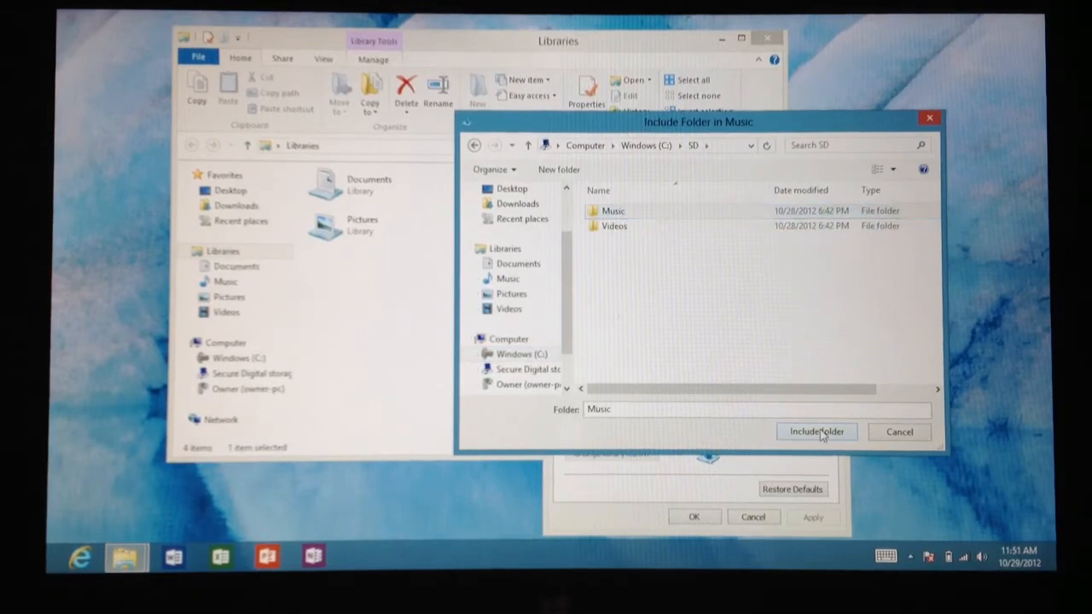
pyautogui.click(816, 431)
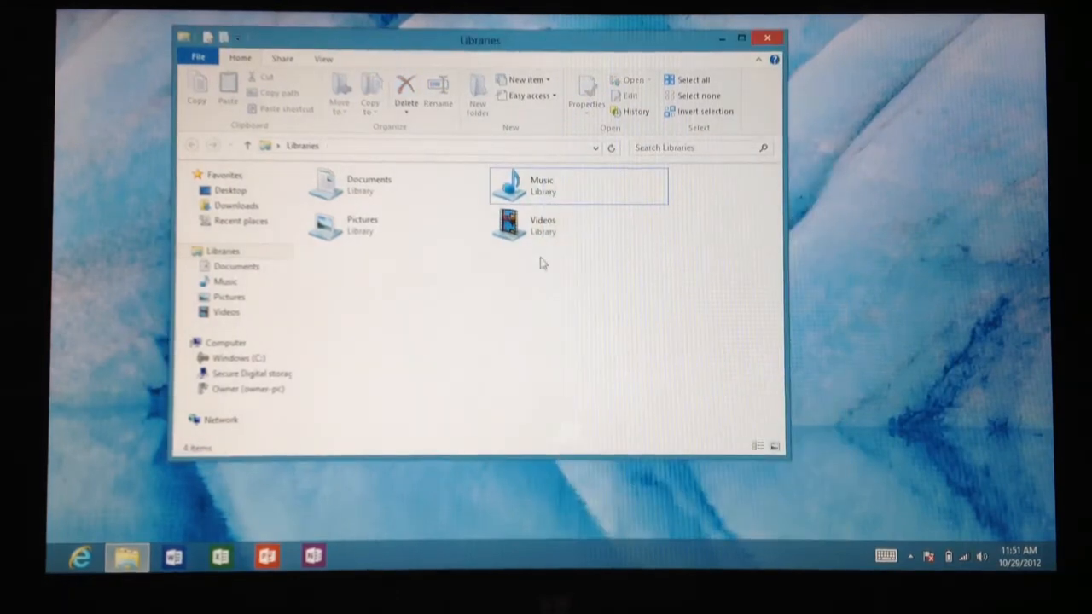
# Add C:\SD\Videos to the Videos library, save, and close the Libraries window.
pyautogui.rightClick(543, 225)
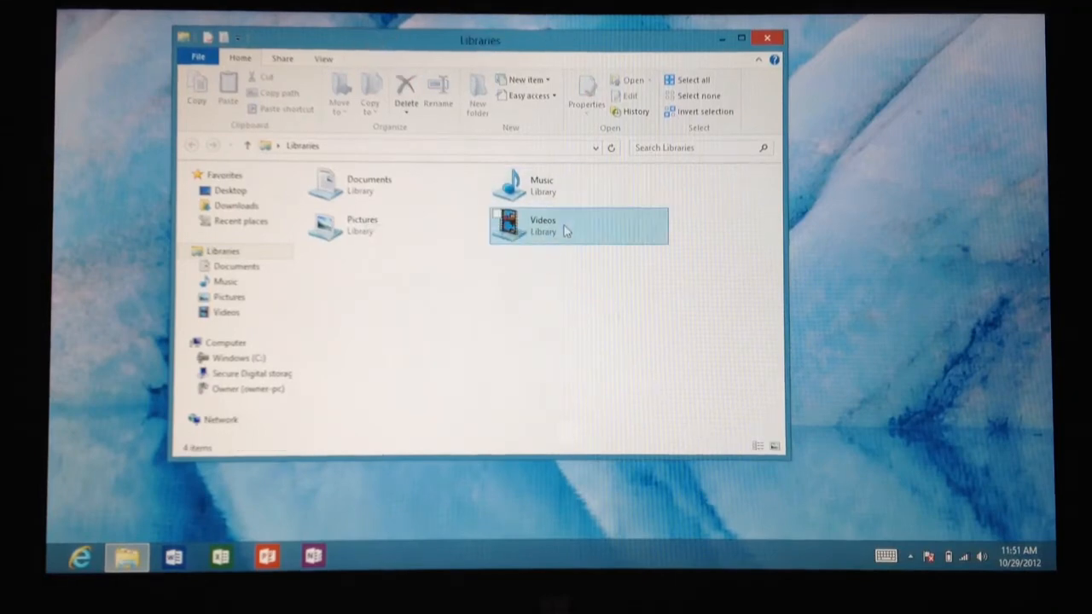
pyautogui.rightClick(542, 226)
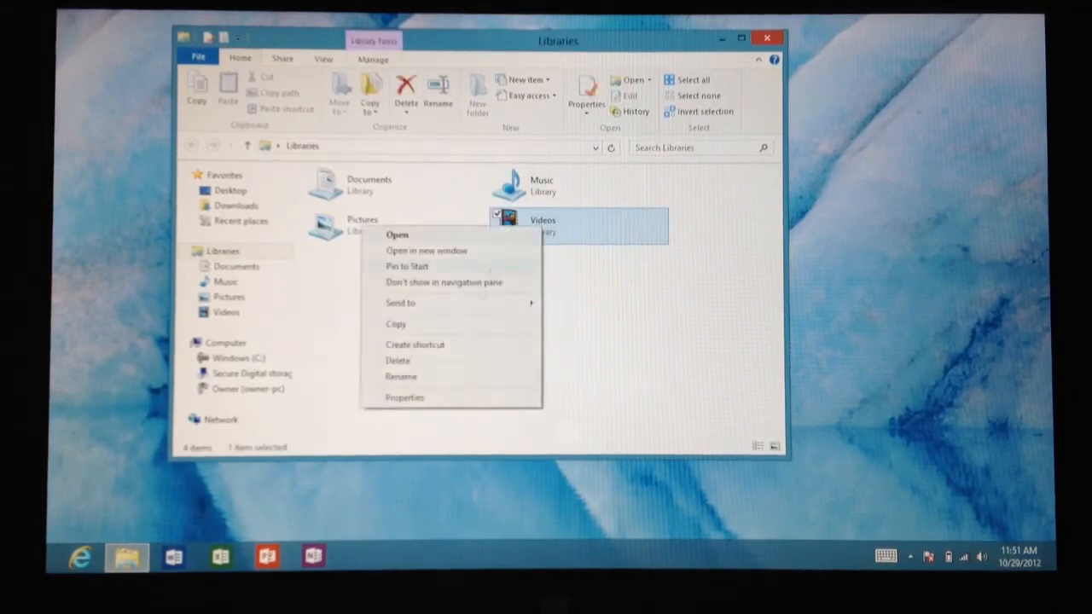
pyautogui.moveTo(435, 399)
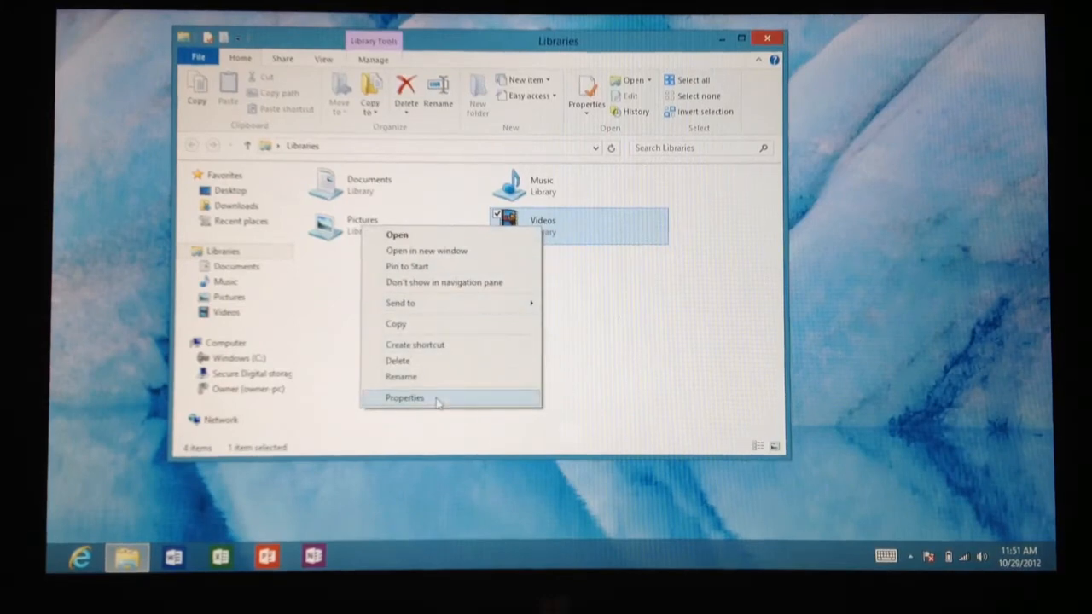
pyautogui.click(405, 398)
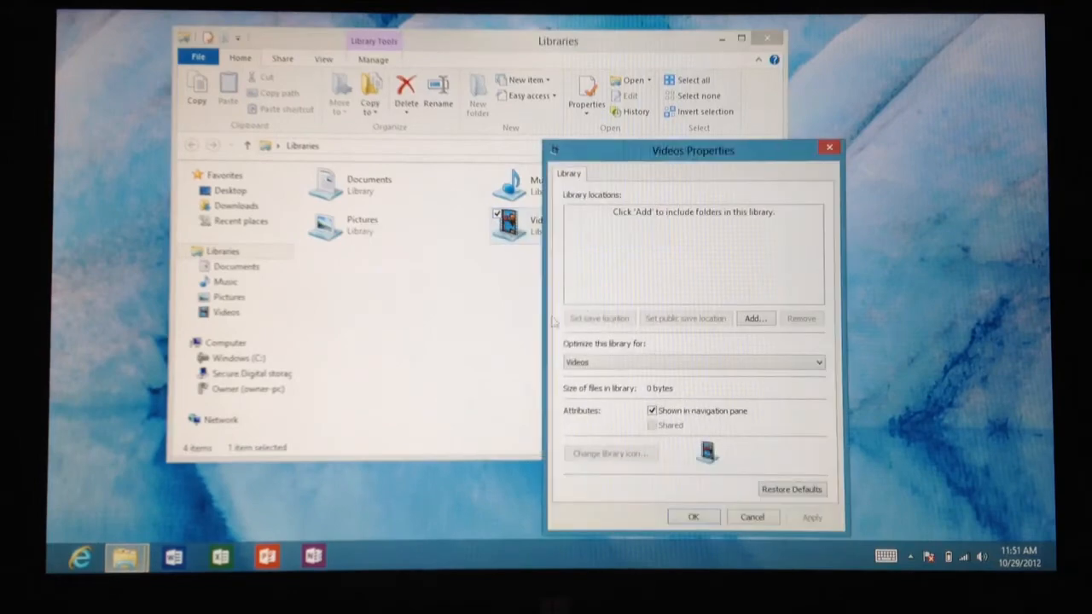
pyautogui.click(754, 319)
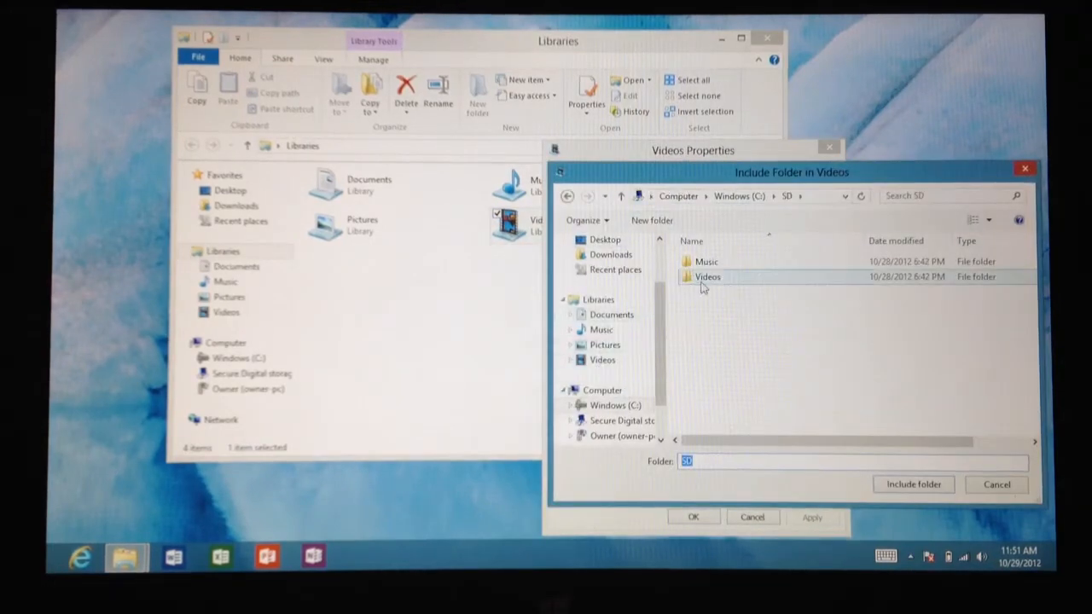
pyautogui.click(707, 276)
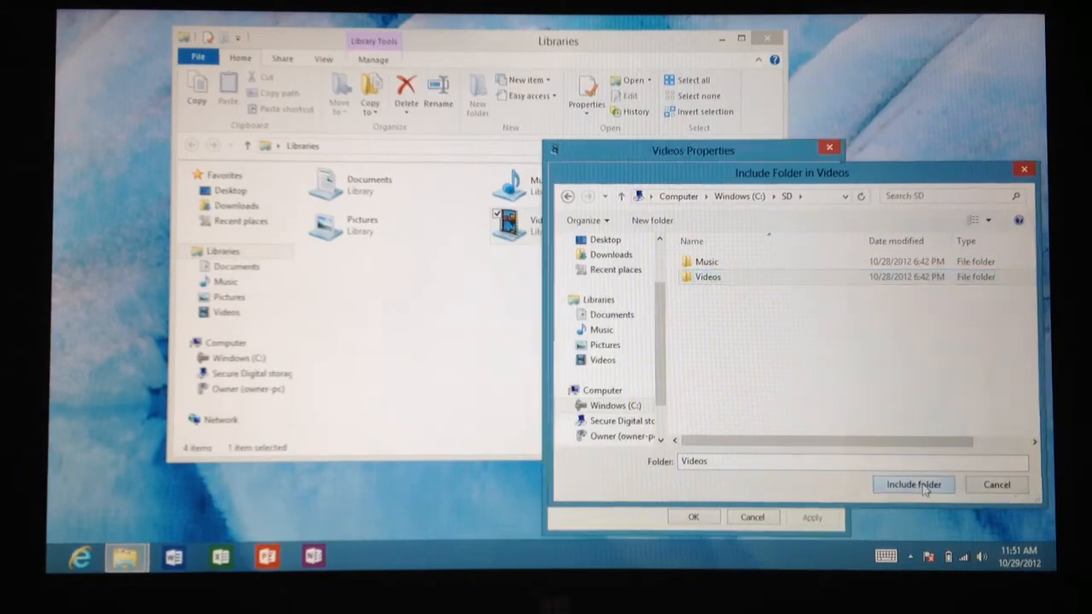
pyautogui.click(913, 485)
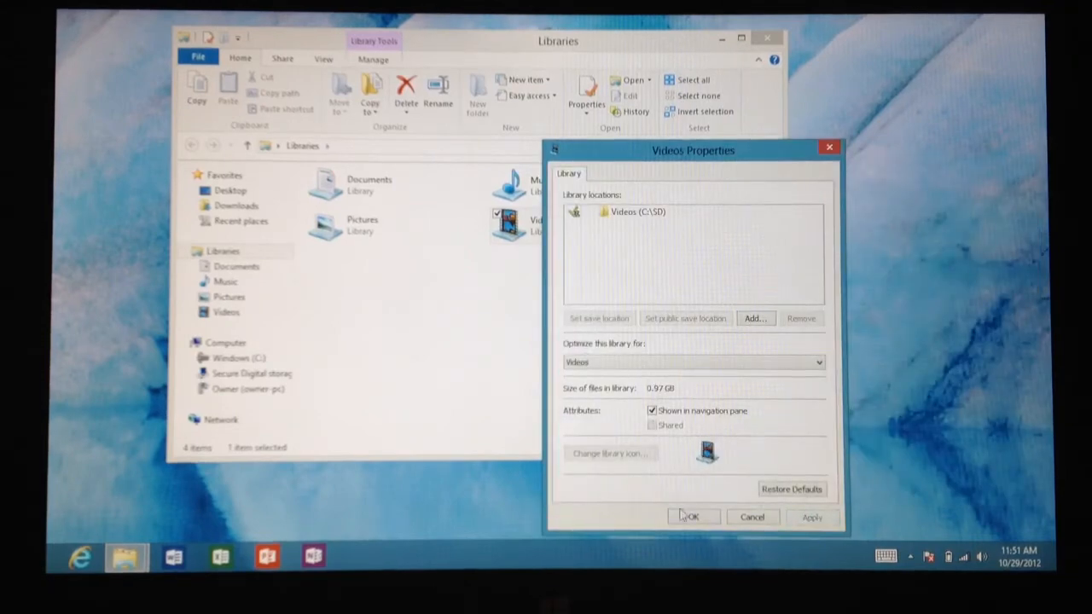
pyautogui.click(693, 517)
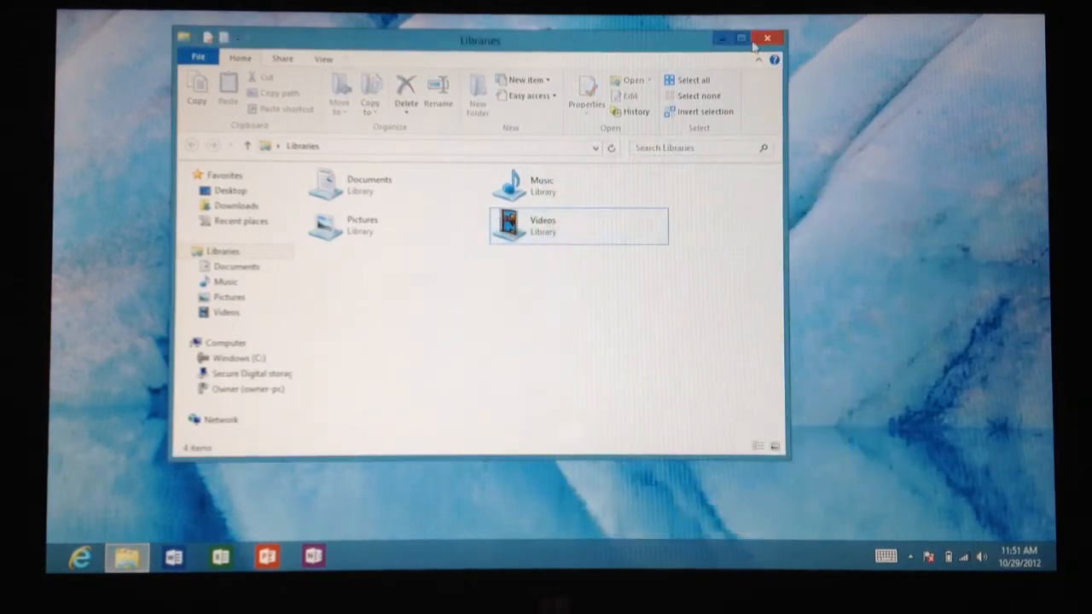
pyautogui.click(766, 38)
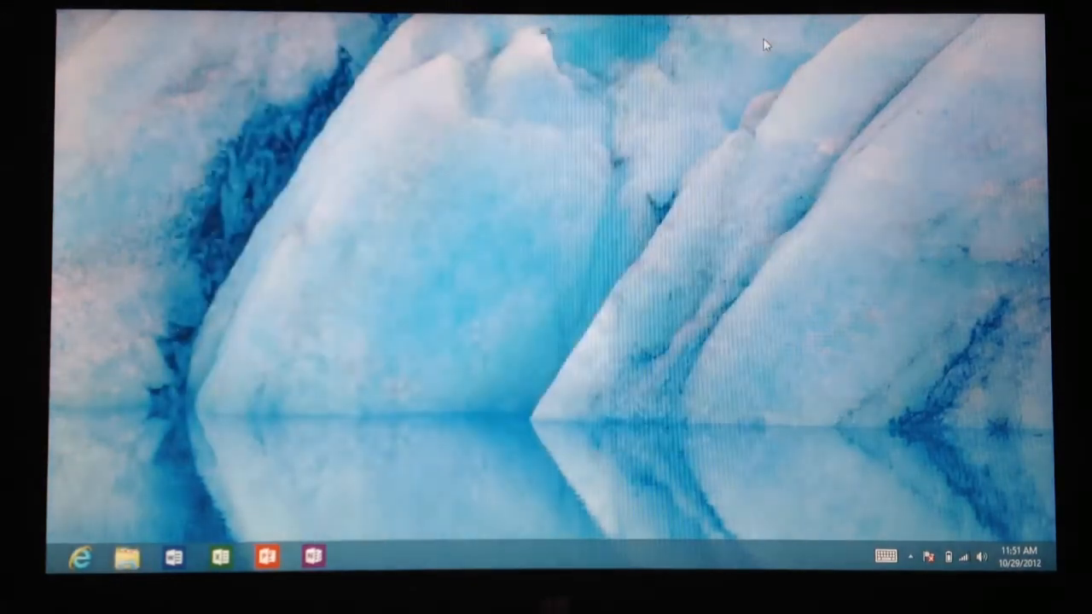
pyautogui.moveTo(699, 150)
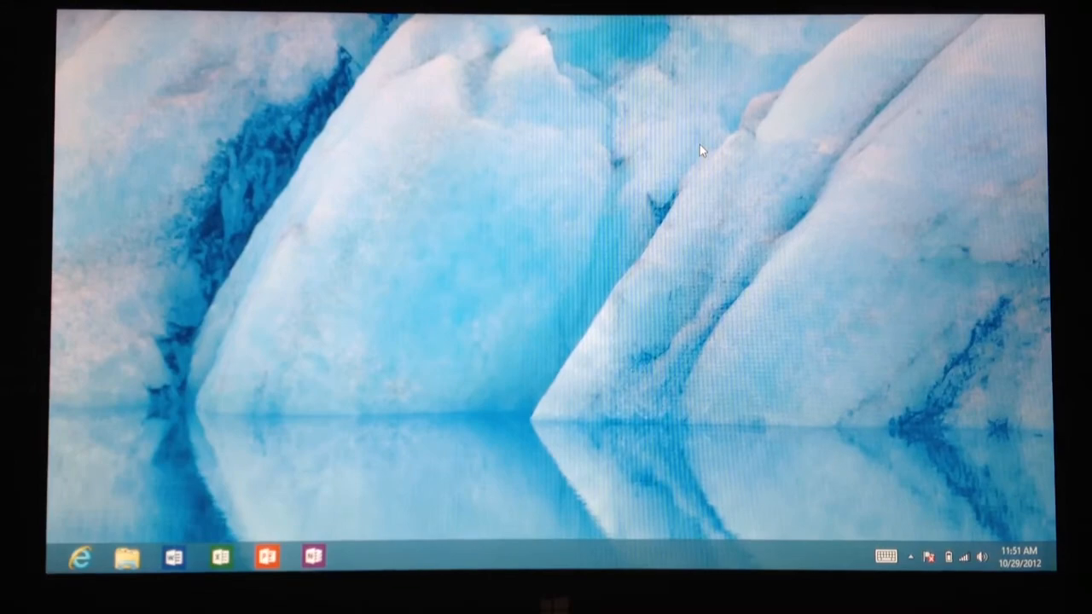
# Return to the Start screen and launch the Xbox Video app on my videos.
pyautogui.press('Super')
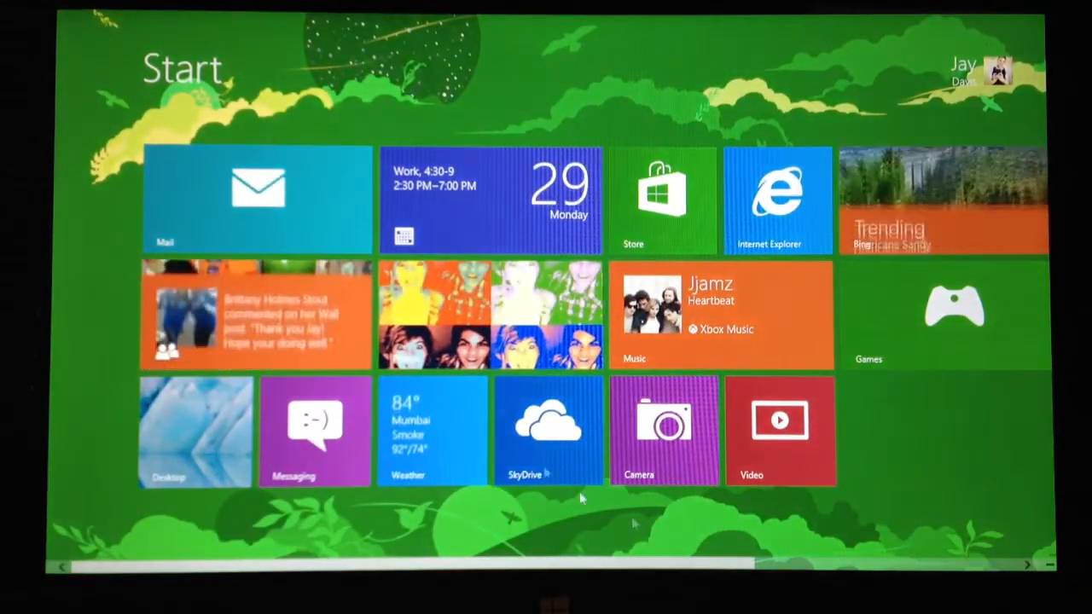
pyautogui.click(778, 430)
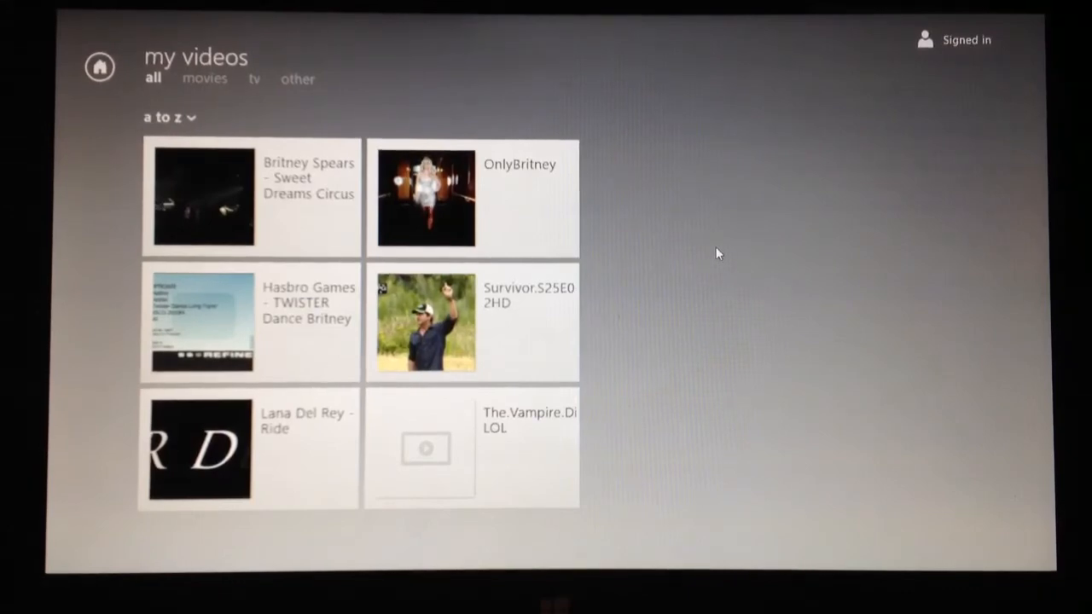
pyautogui.moveTo(724, 208)
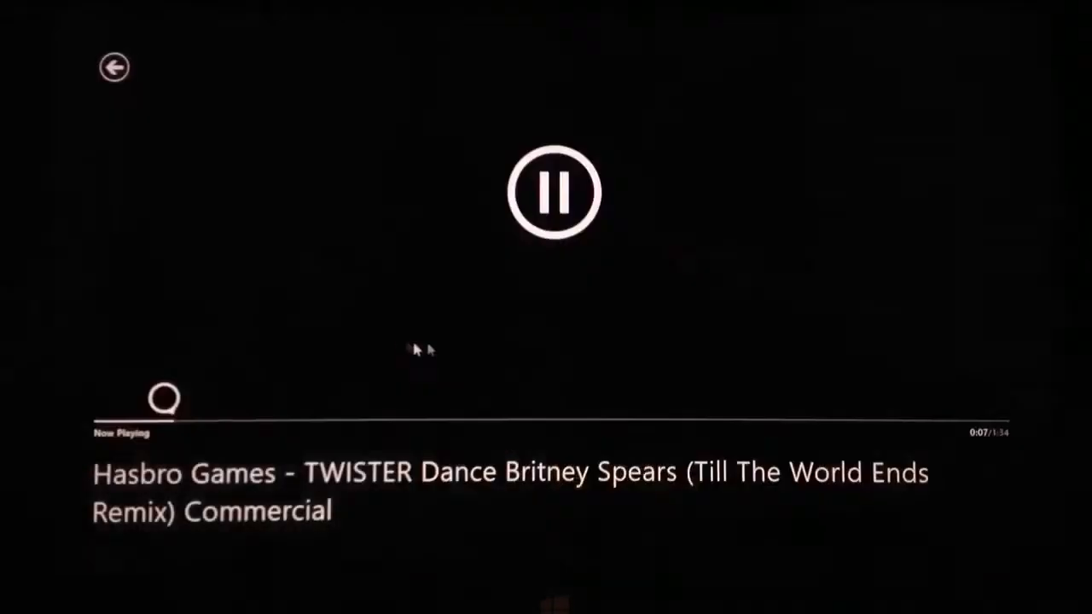
# Leave the video player and scroll through the my music album list in Xbox Music.
pyautogui.click(114, 69)
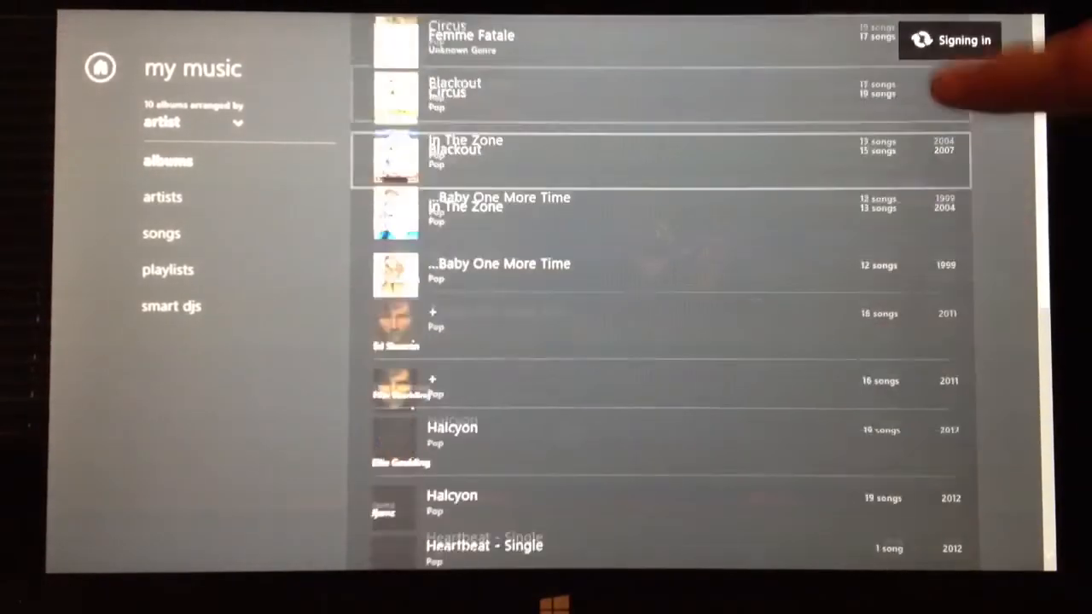
pyautogui.scroll(-3)
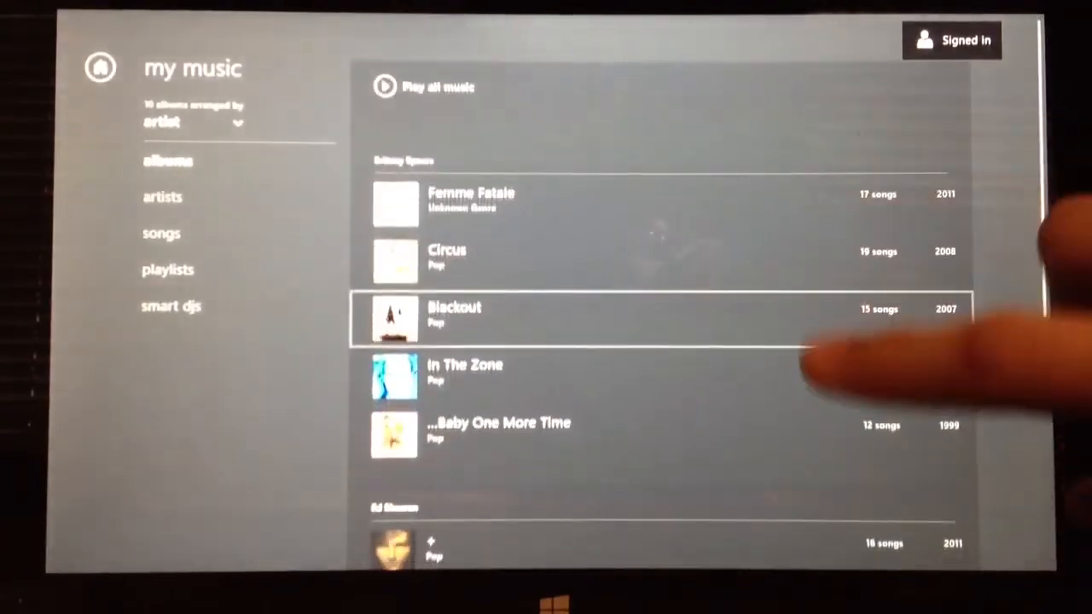
pyautogui.scroll(-3)
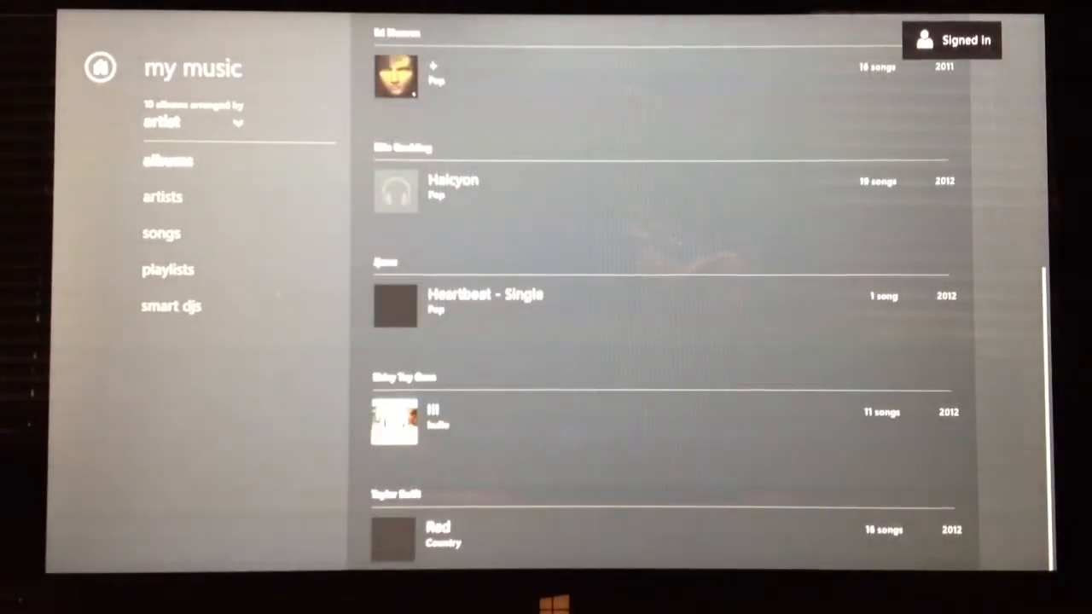